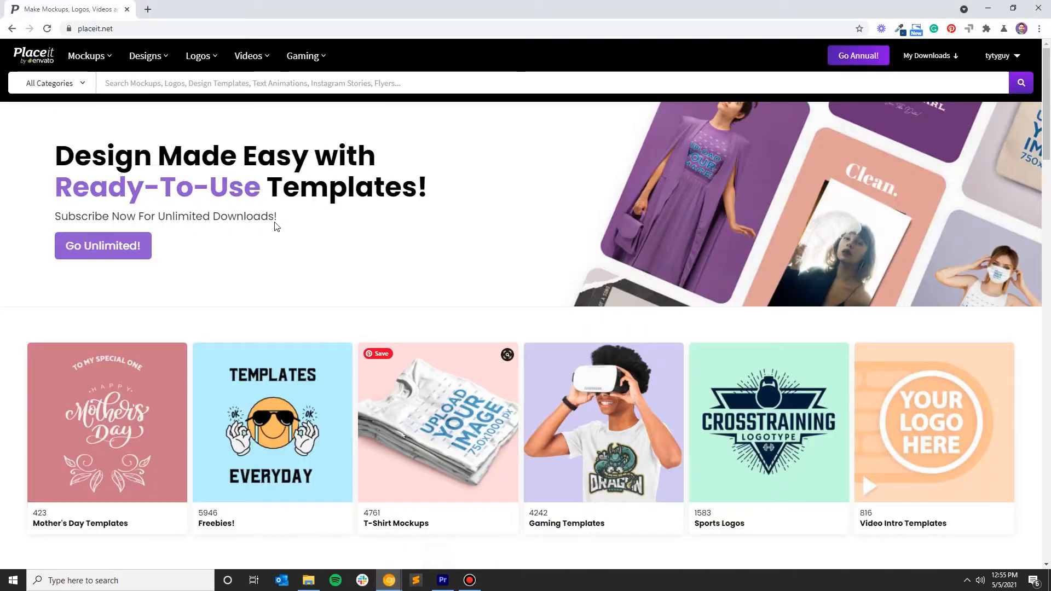
mouse_move(16, 135)
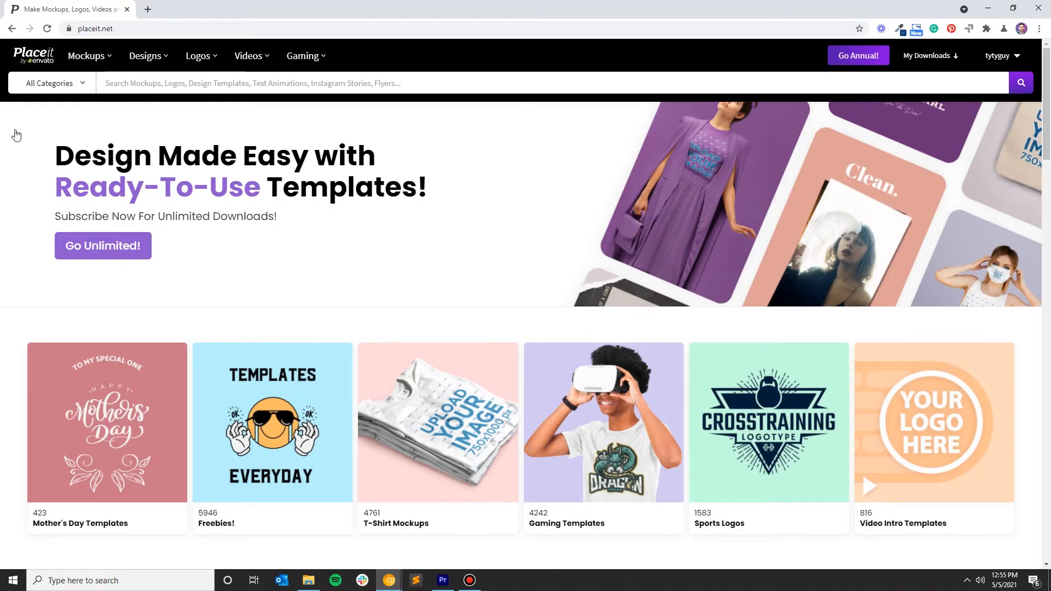
mouse_move(243, 264)
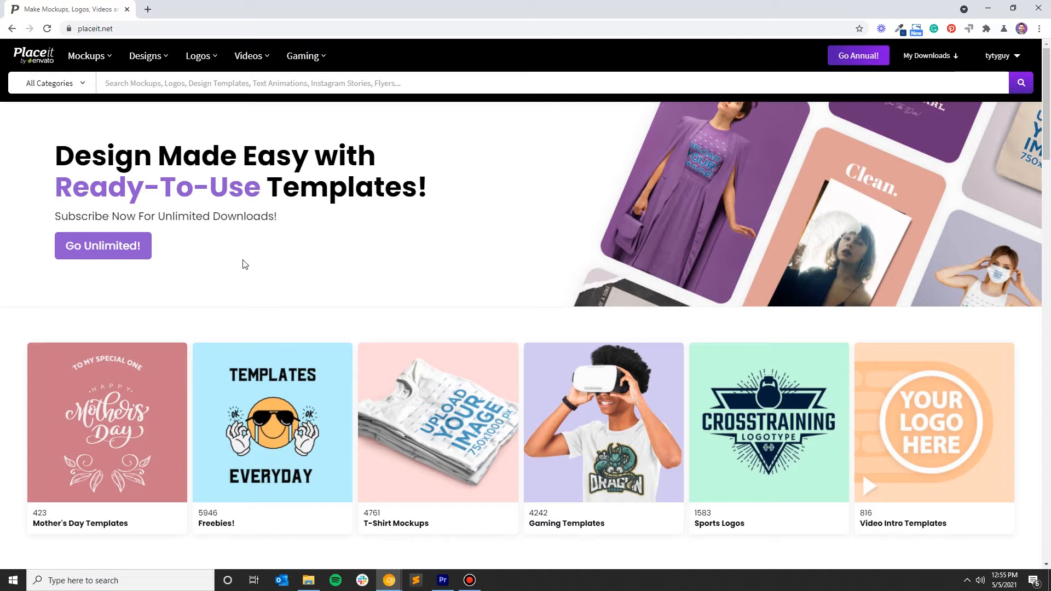
mouse_move(371, 230)
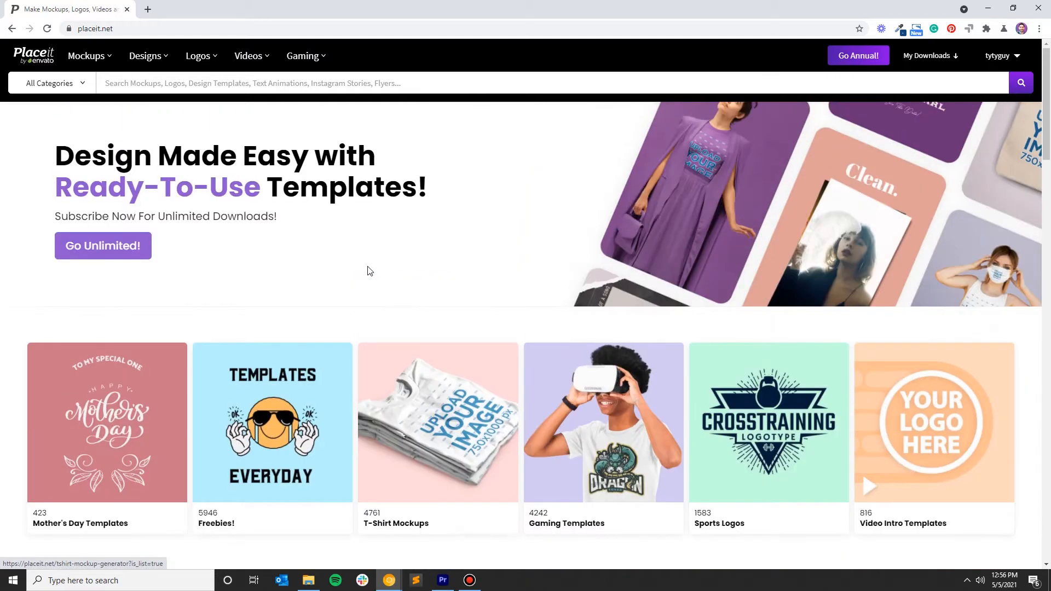
Go to Videos > Intros and browse the Intro Maker template gallery
click(249, 56)
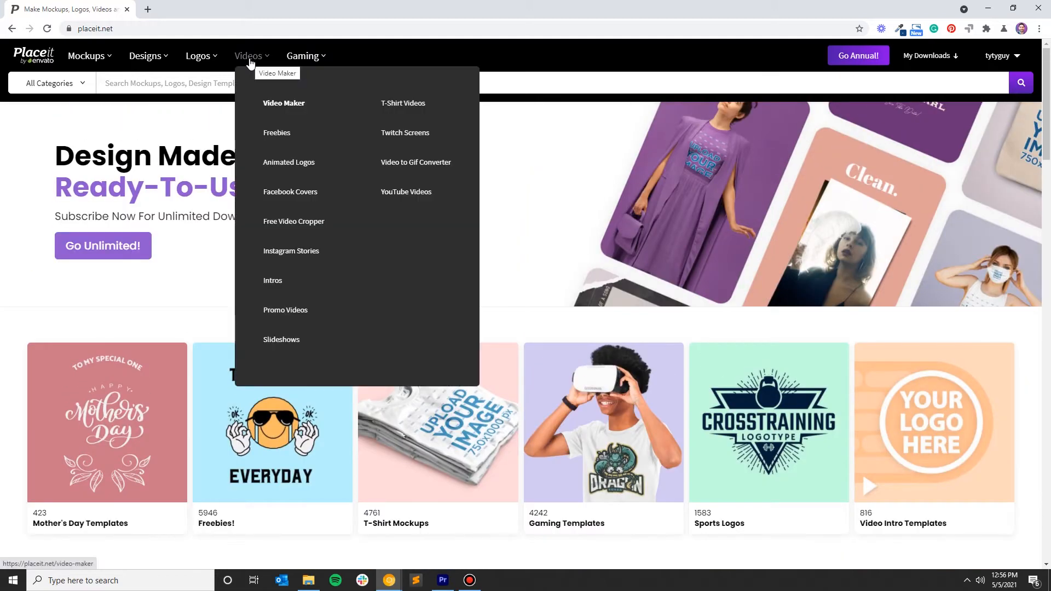
click(273, 280)
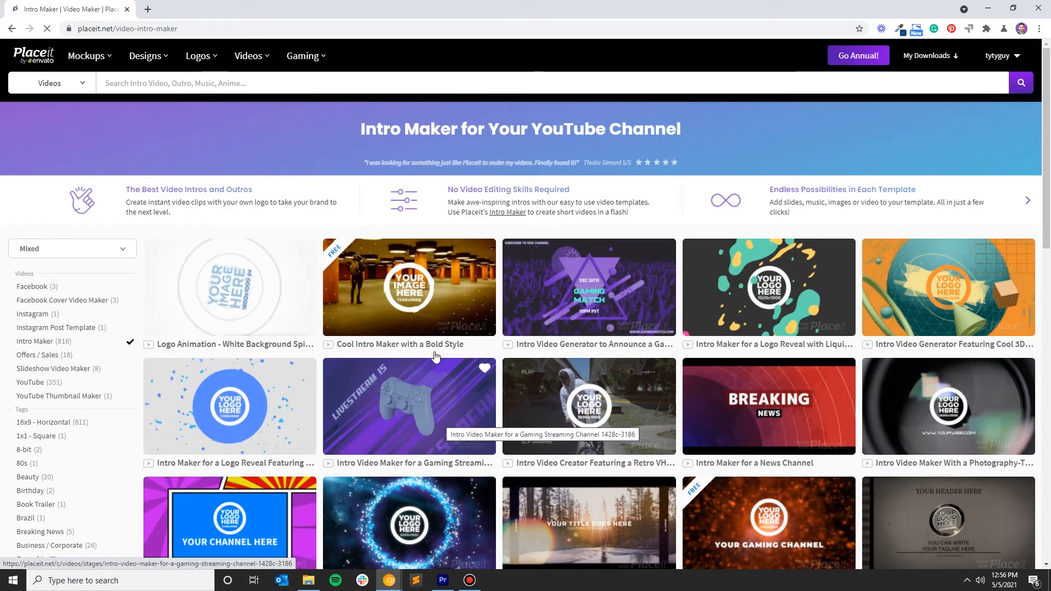
mouse_move(588, 287)
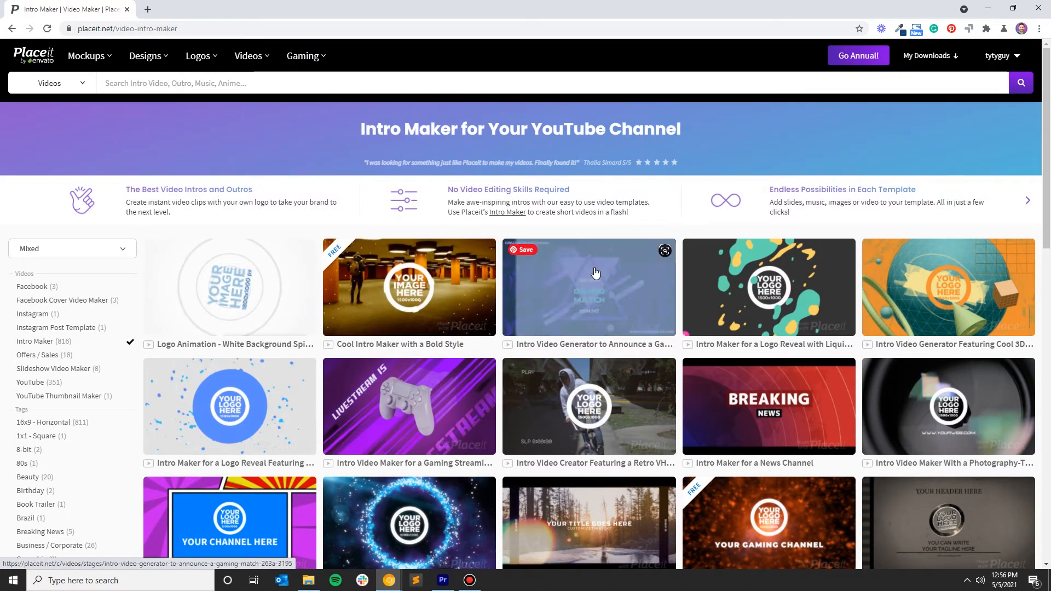
scroll(down, 3)
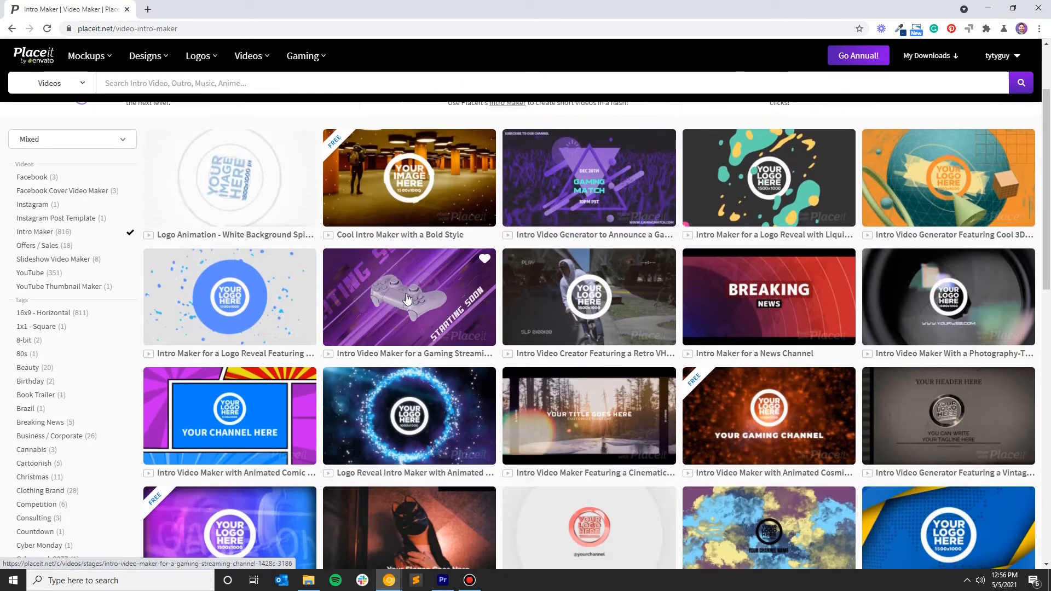
scroll(down, 3)
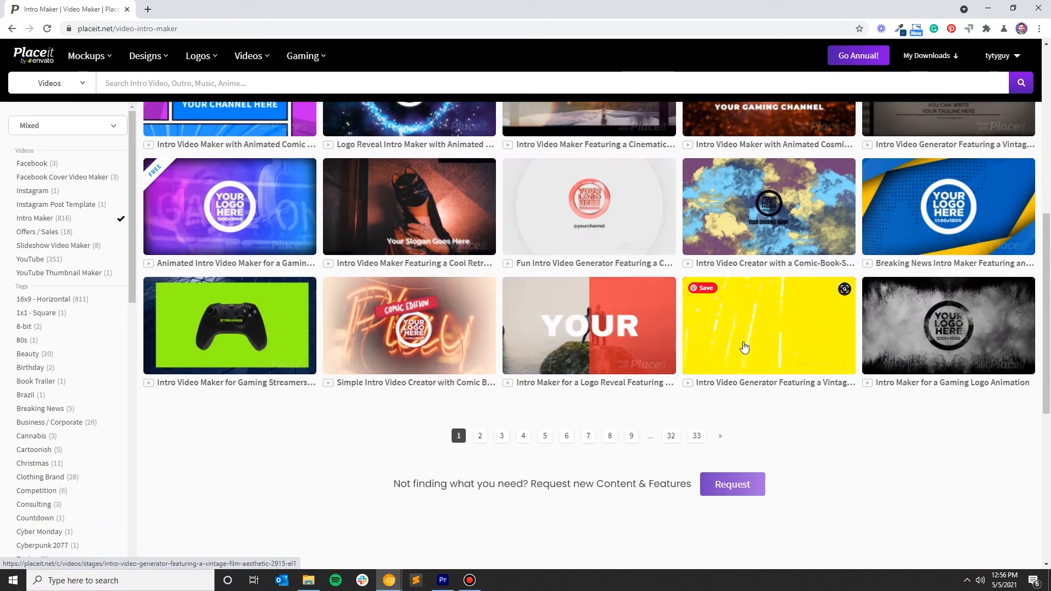
mouse_move(476, 370)
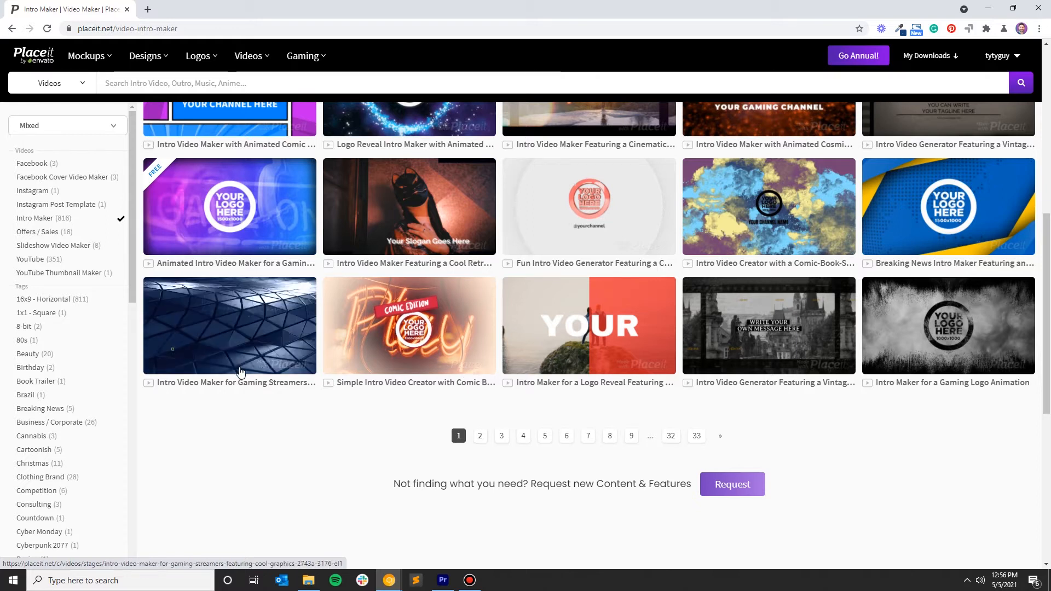
scroll(up, 3)
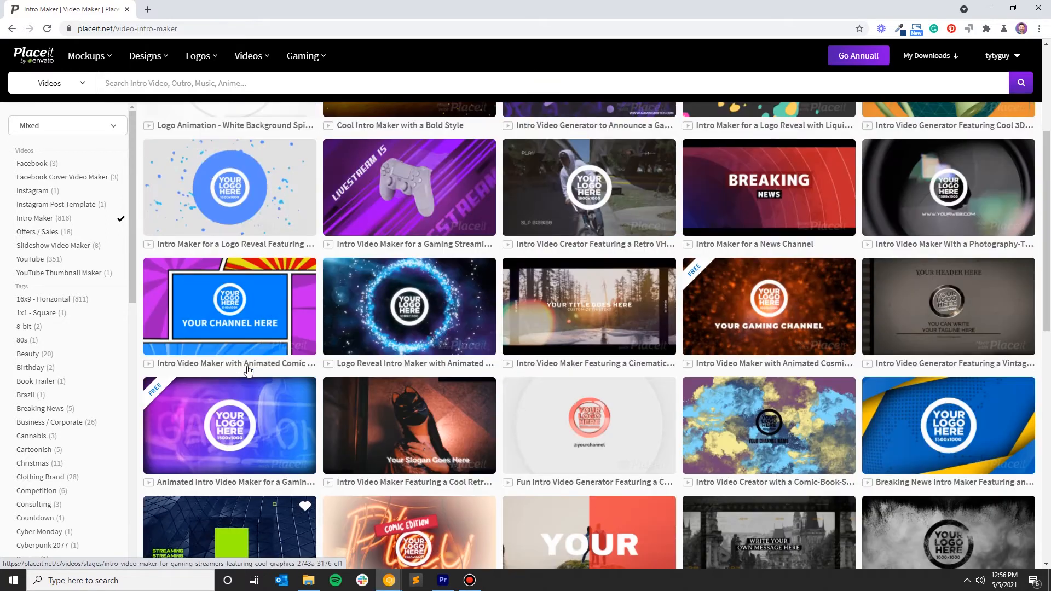
scroll(up, 3)
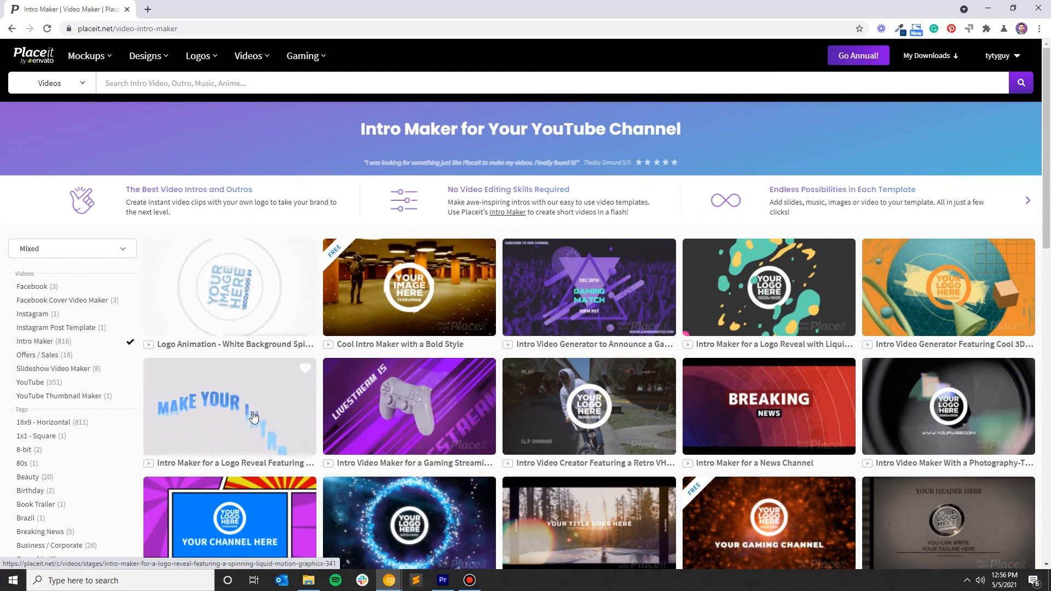
mouse_move(250, 431)
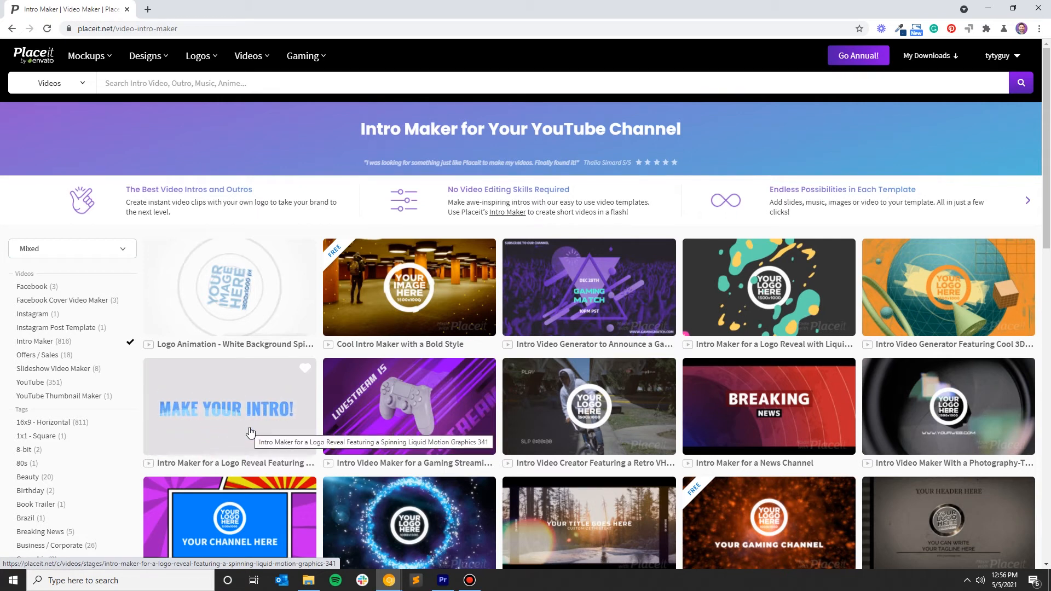
mouse_move(251, 431)
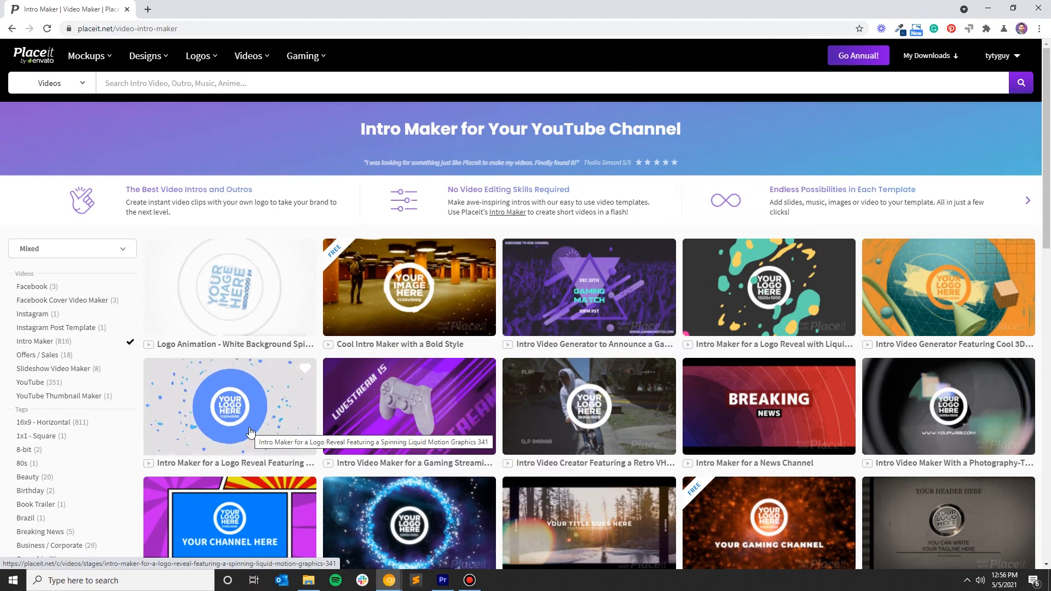
mouse_move(779, 416)
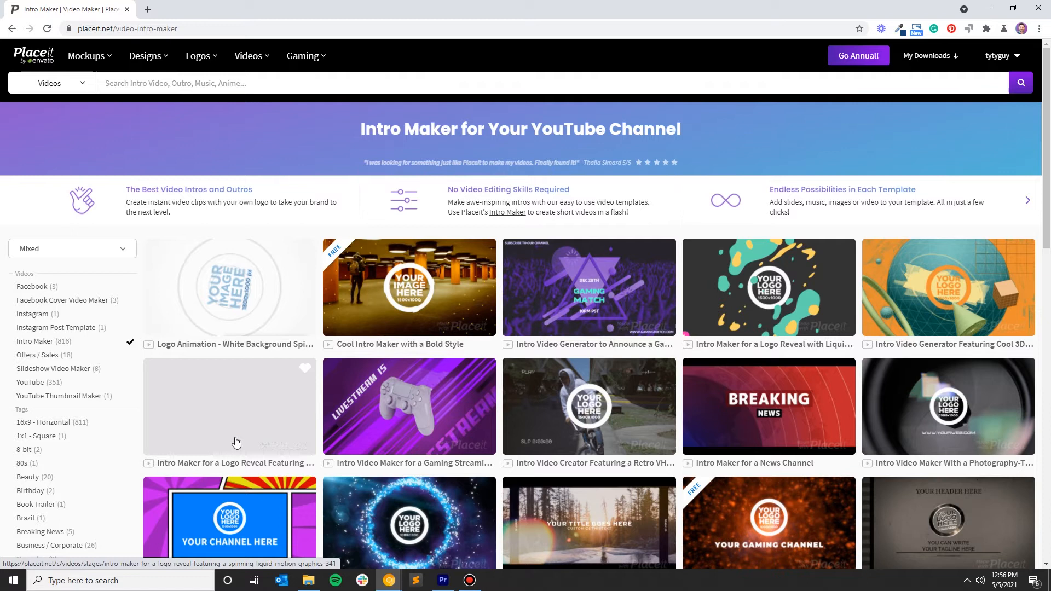
mouse_move(250, 431)
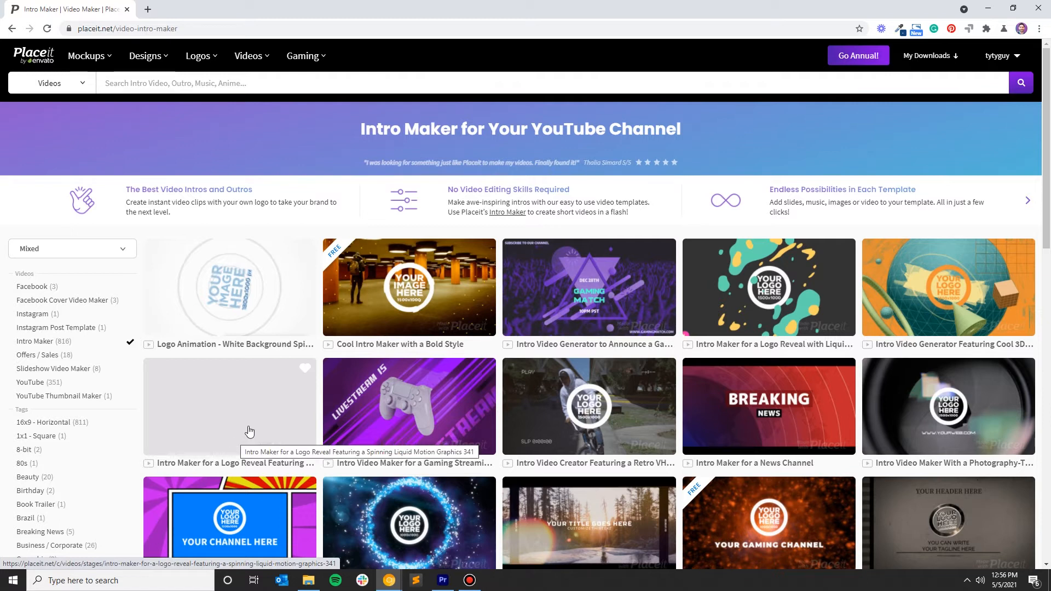
mouse_move(230, 424)
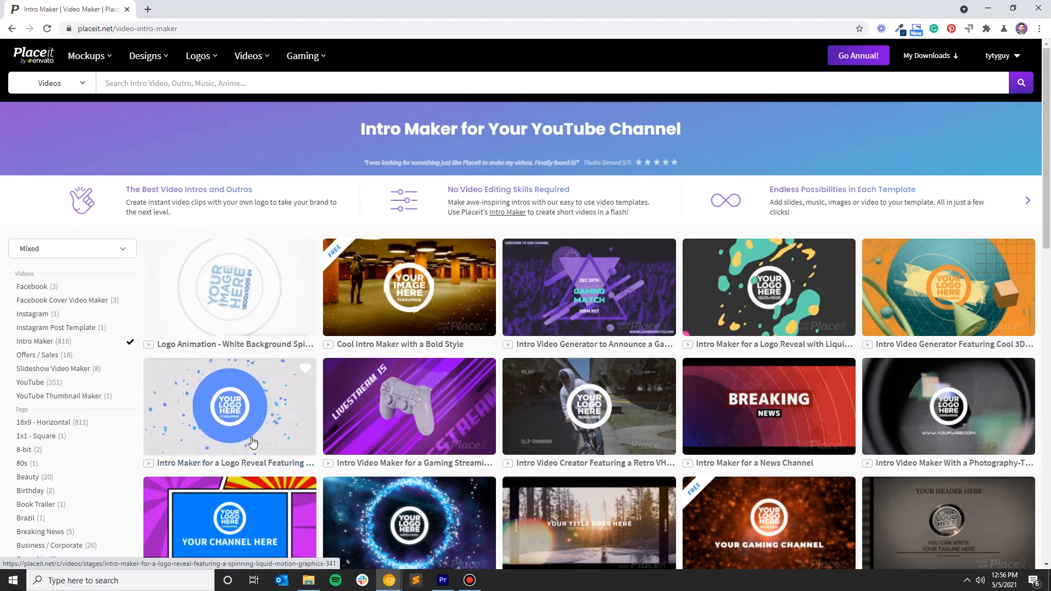
Open the 'Spinning Liquid Motion Graphics' logo reveal template and select its Text field
click(229, 407)
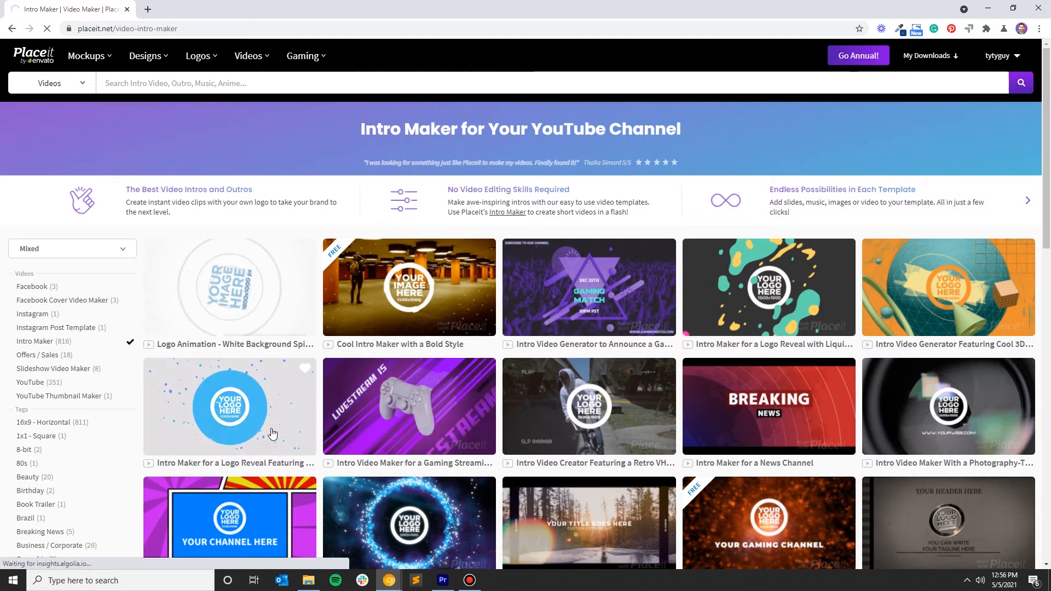
click(230, 407)
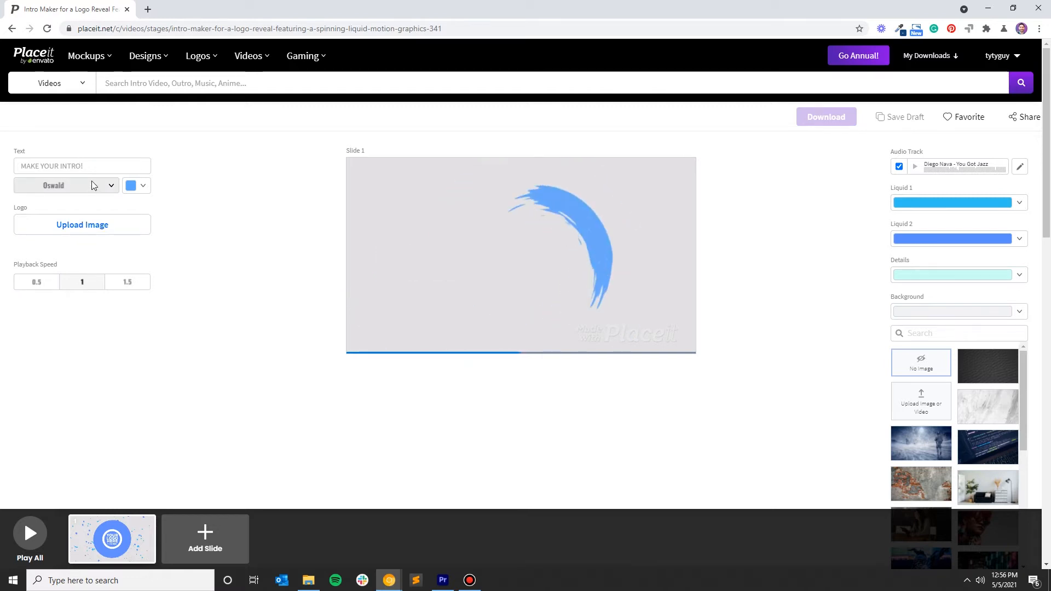
click(521, 254)
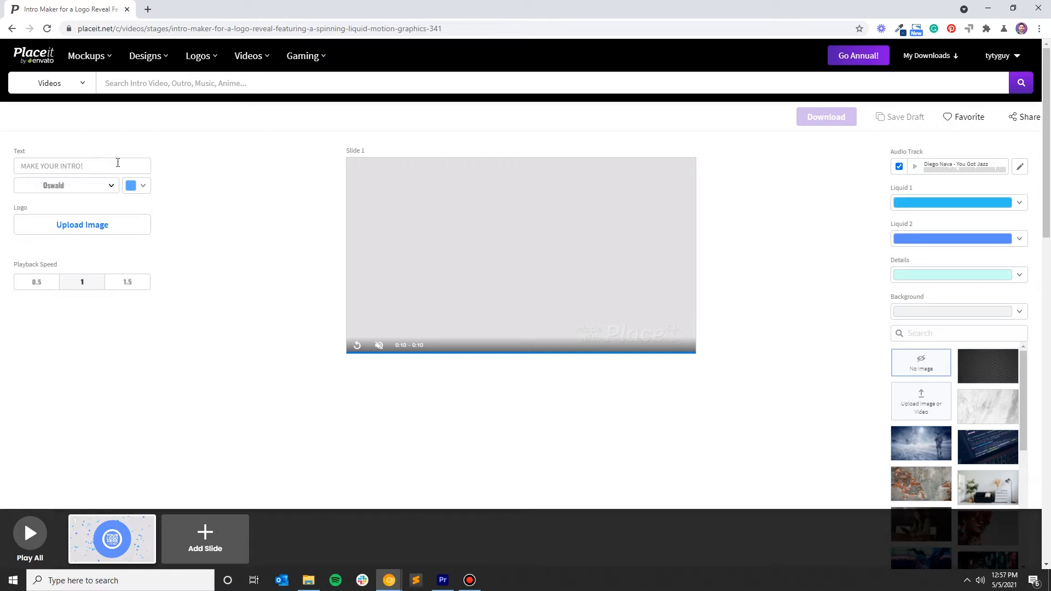
text(WE)
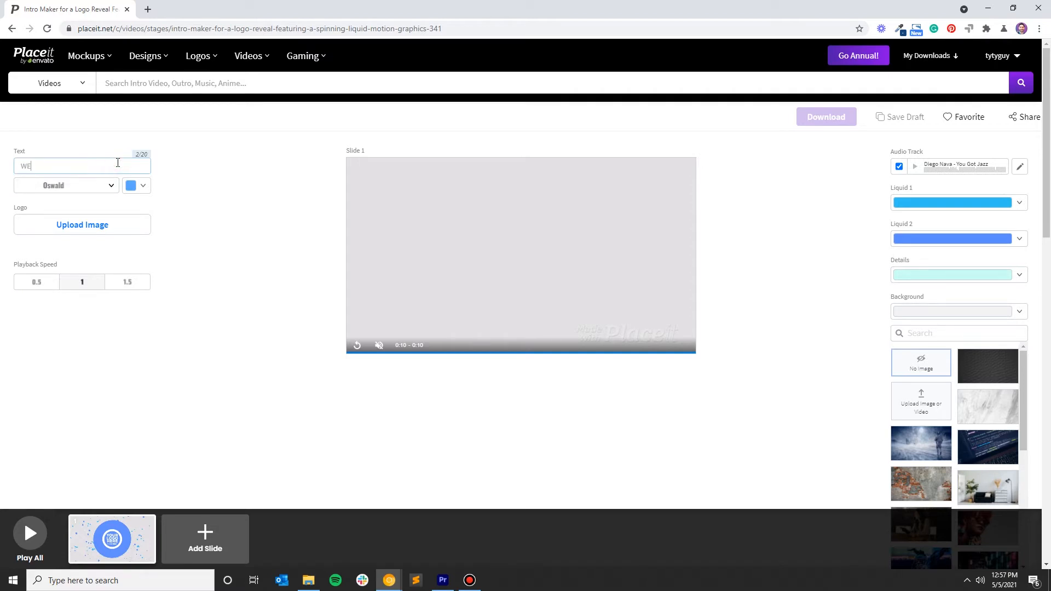
text(LCOME TO)
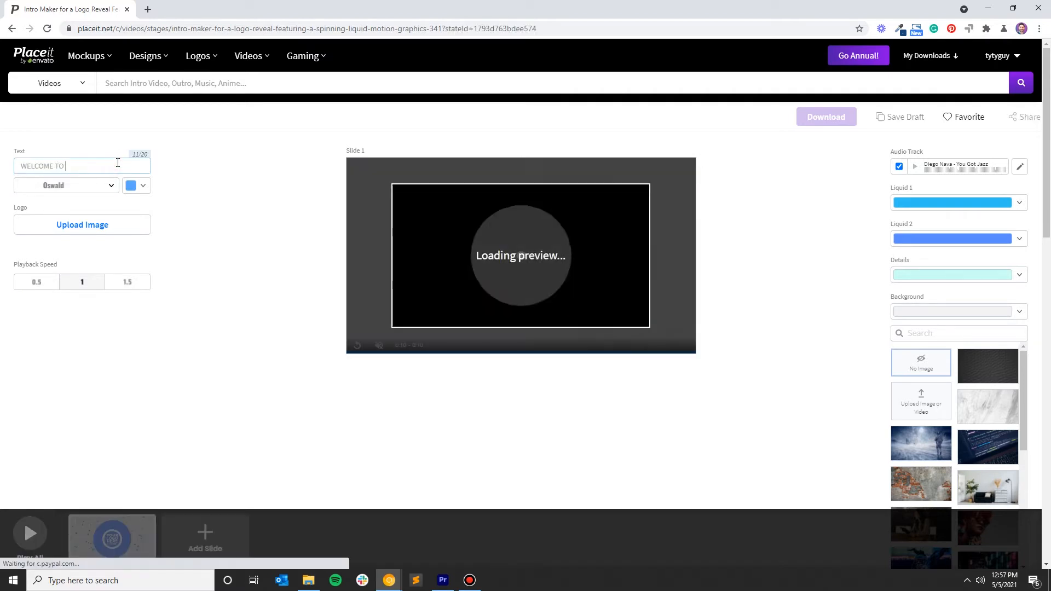
text(TYLERS C)
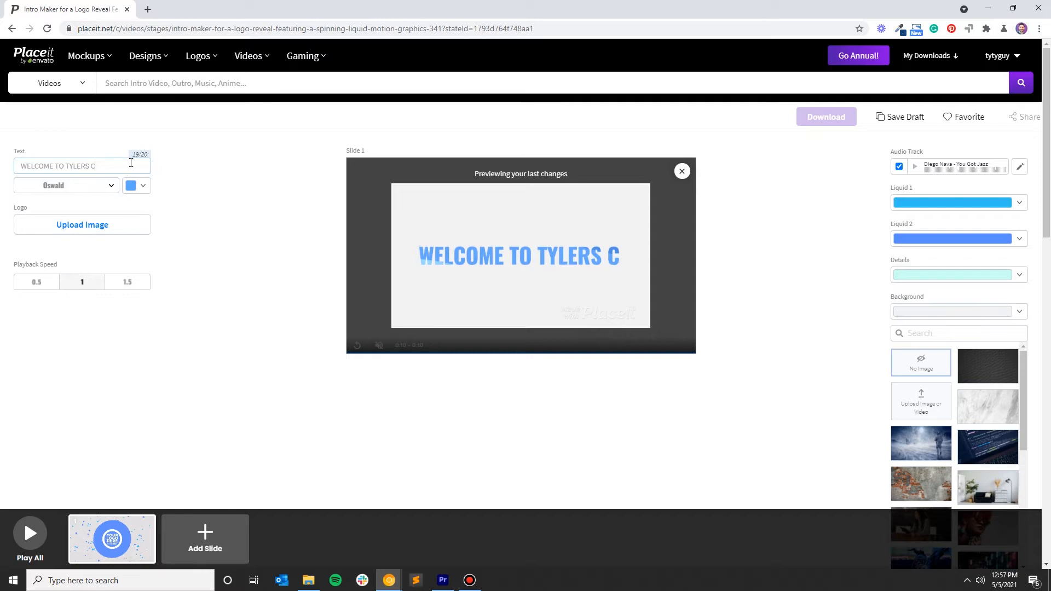
mouse_move(141, 159)
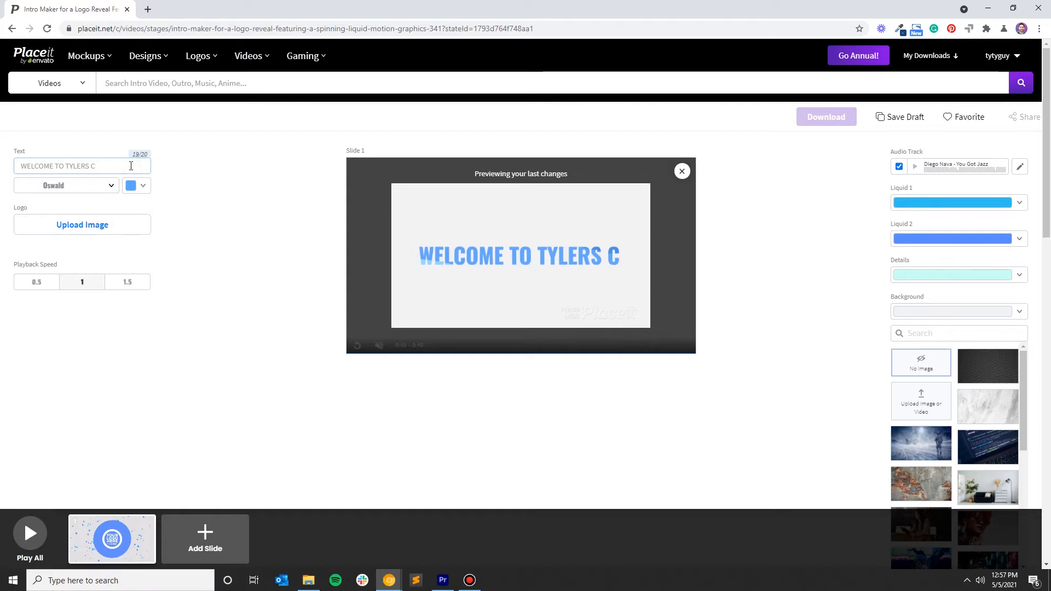
key(BackSpace)
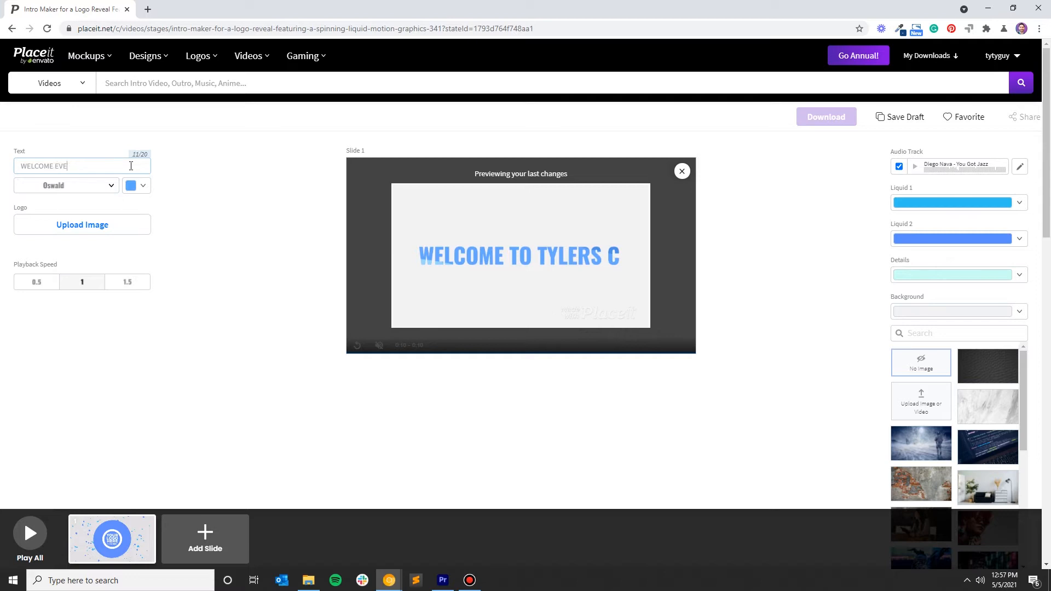
text(RYBODY!)
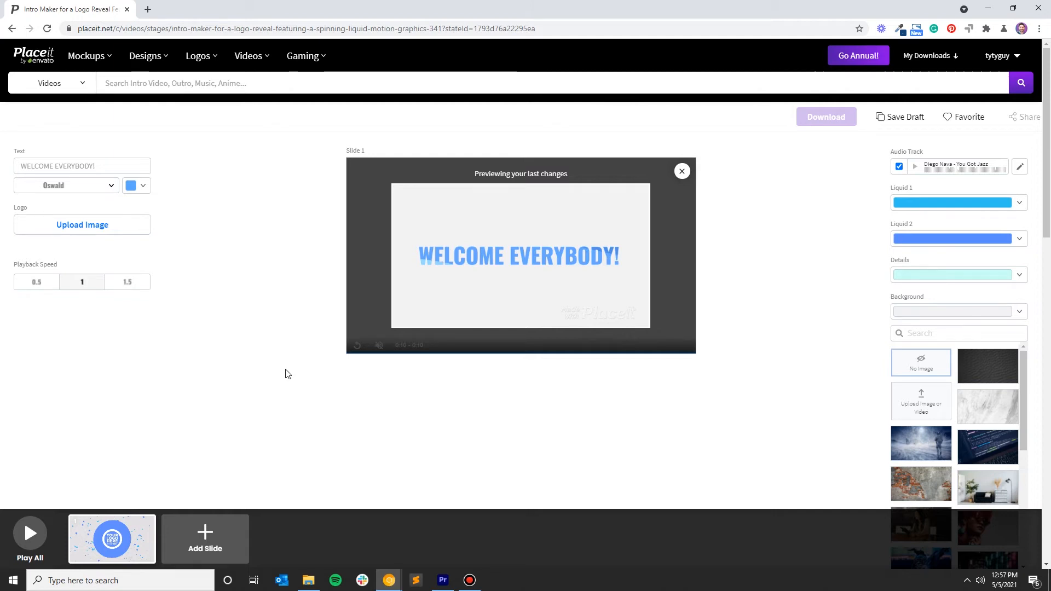
mouse_move(193, 336)
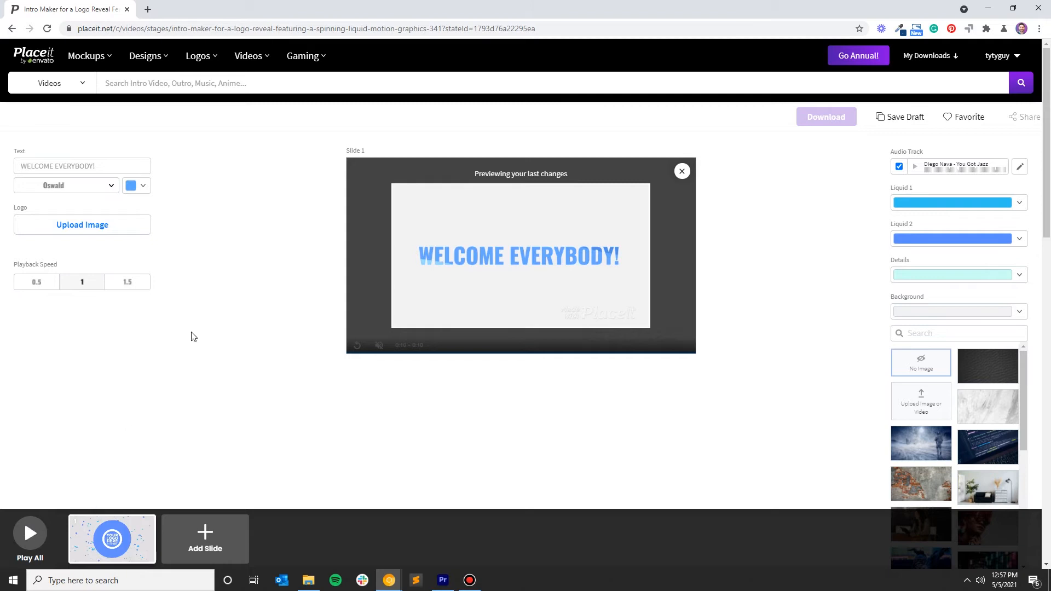
mouse_move(246, 281)
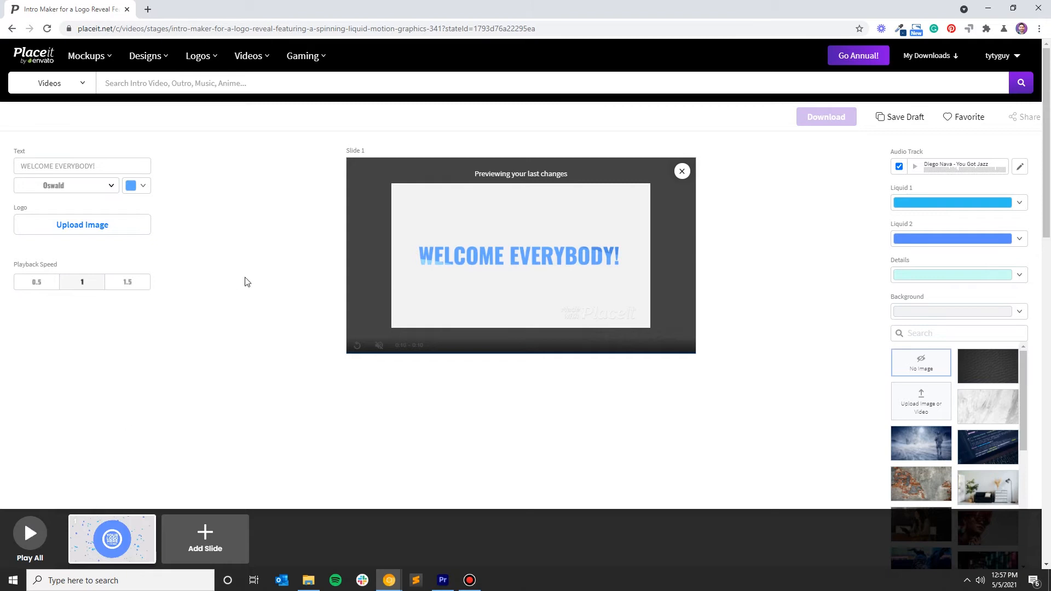
mouse_move(53, 522)
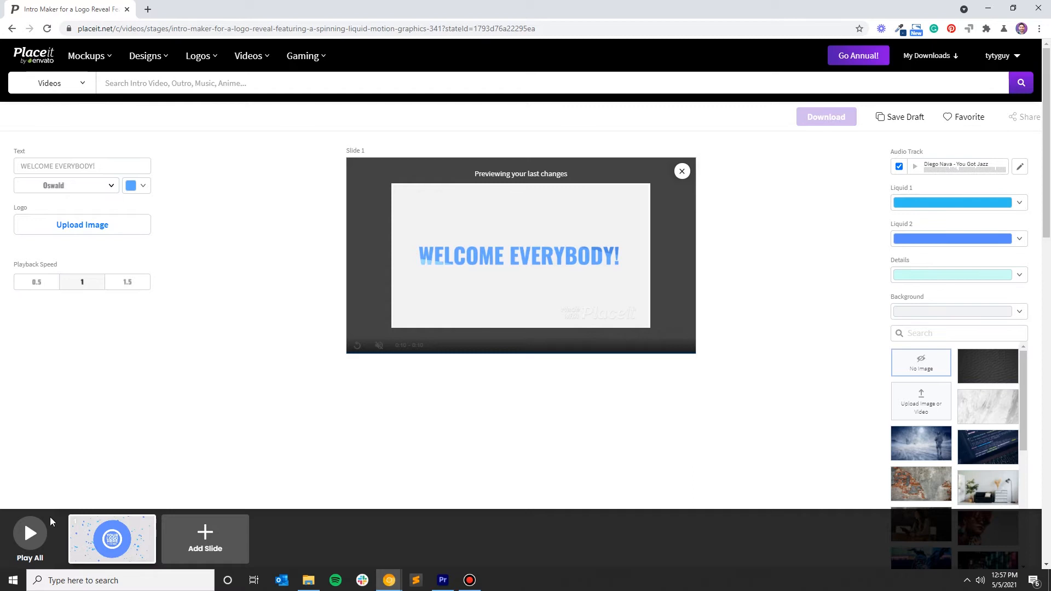
mouse_move(373, 242)
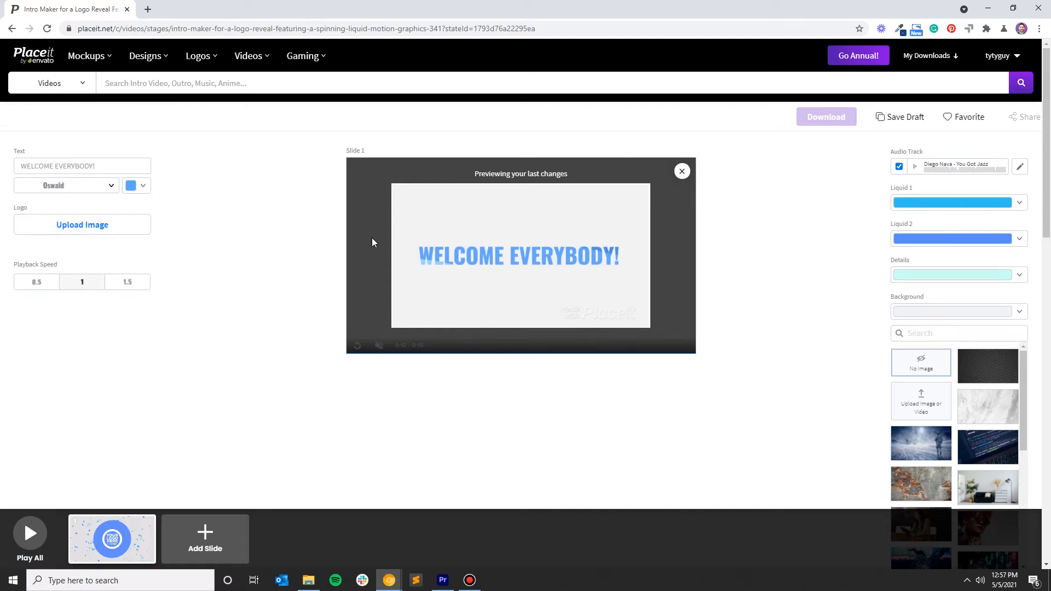
mouse_move(637, 260)
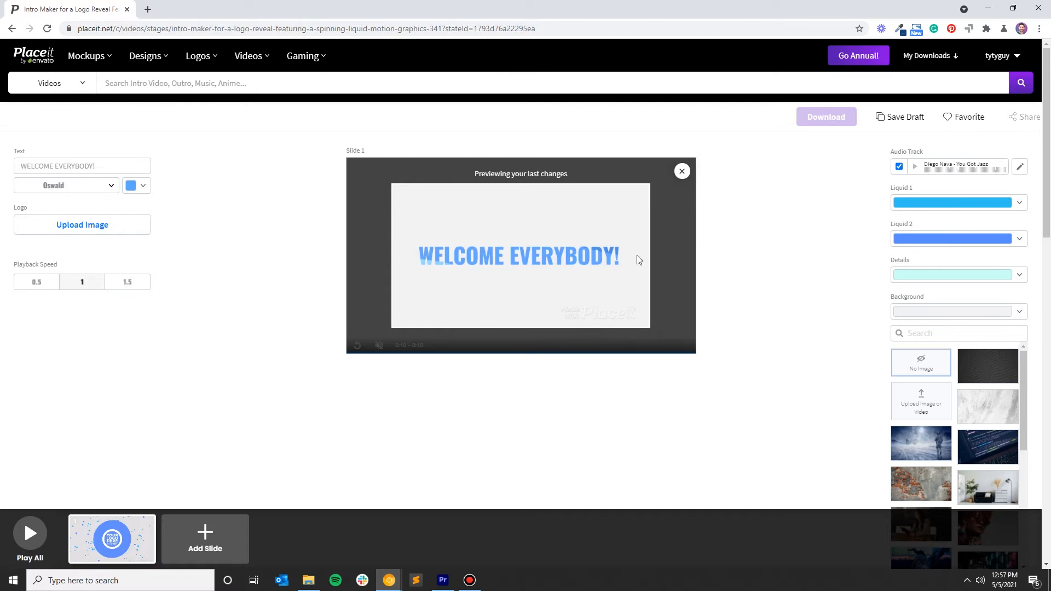
mouse_move(82, 225)
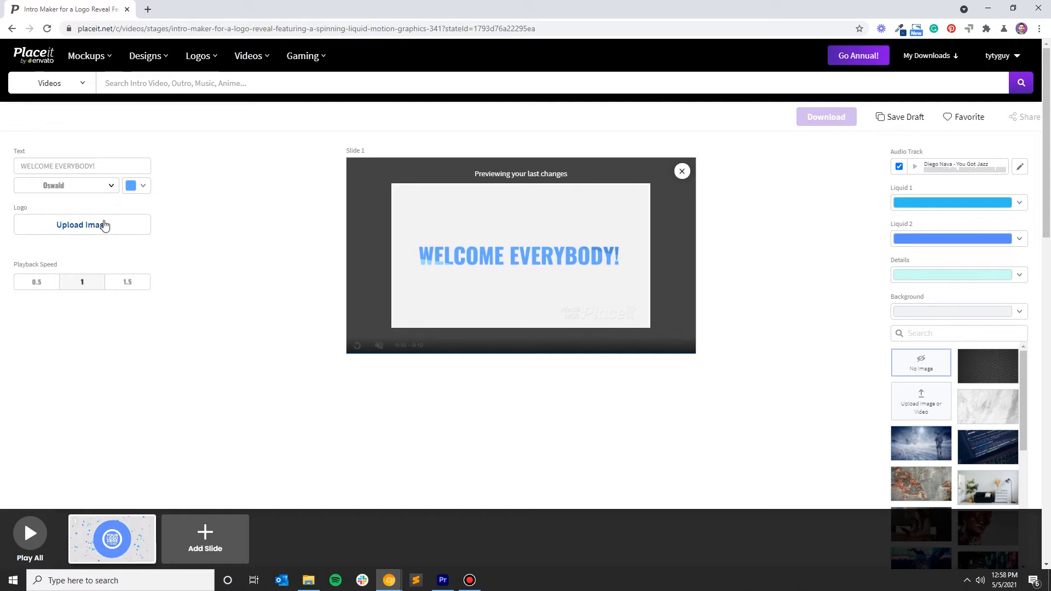
mouse_move(102, 241)
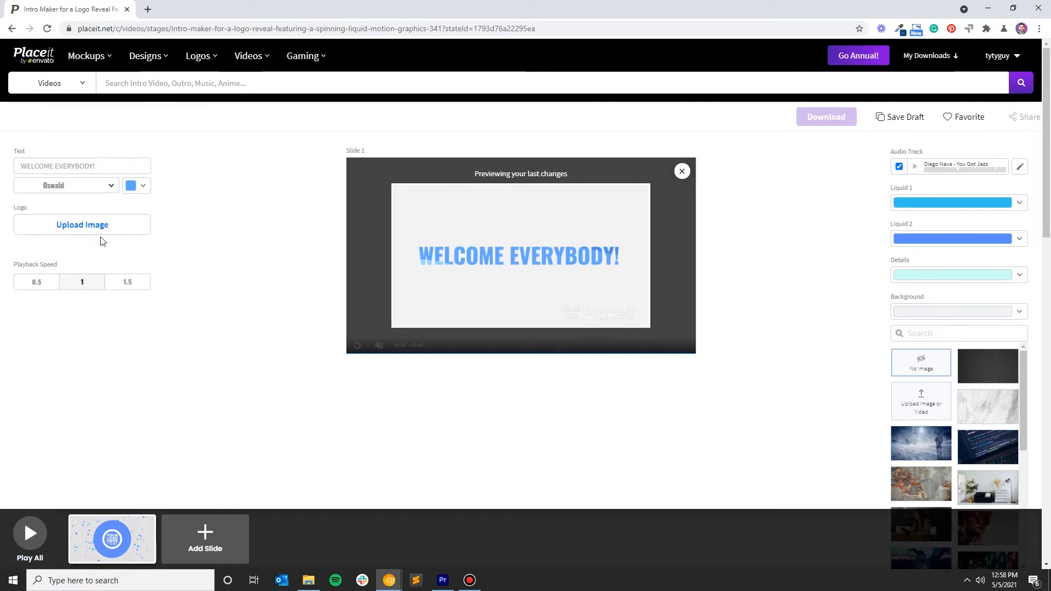
mouse_move(99, 233)
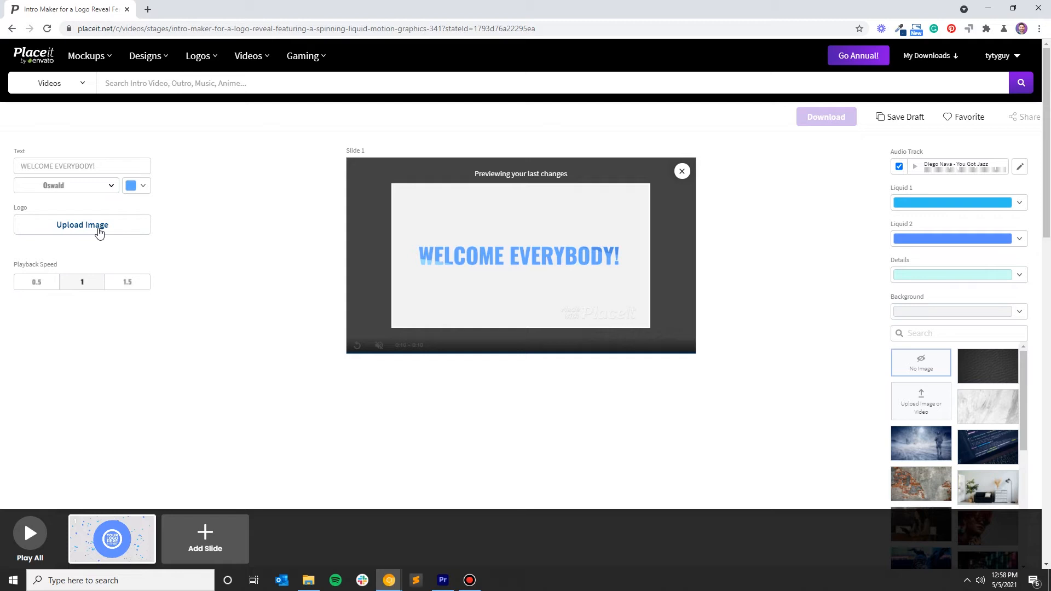
Upload the white FOOD ME chef-hat logo from the food me folder
click(82, 225)
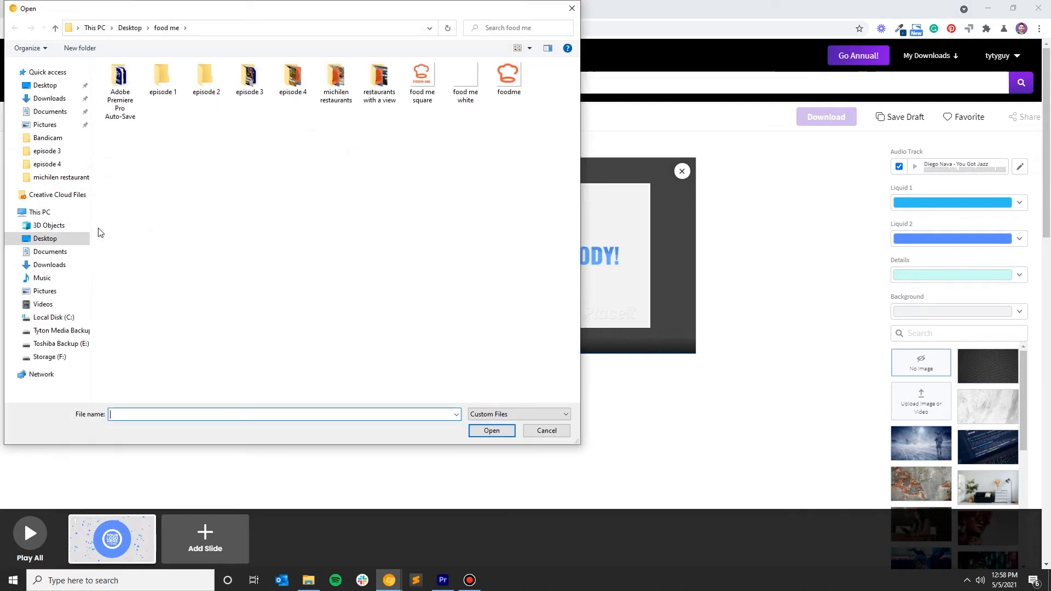
click(491, 431)
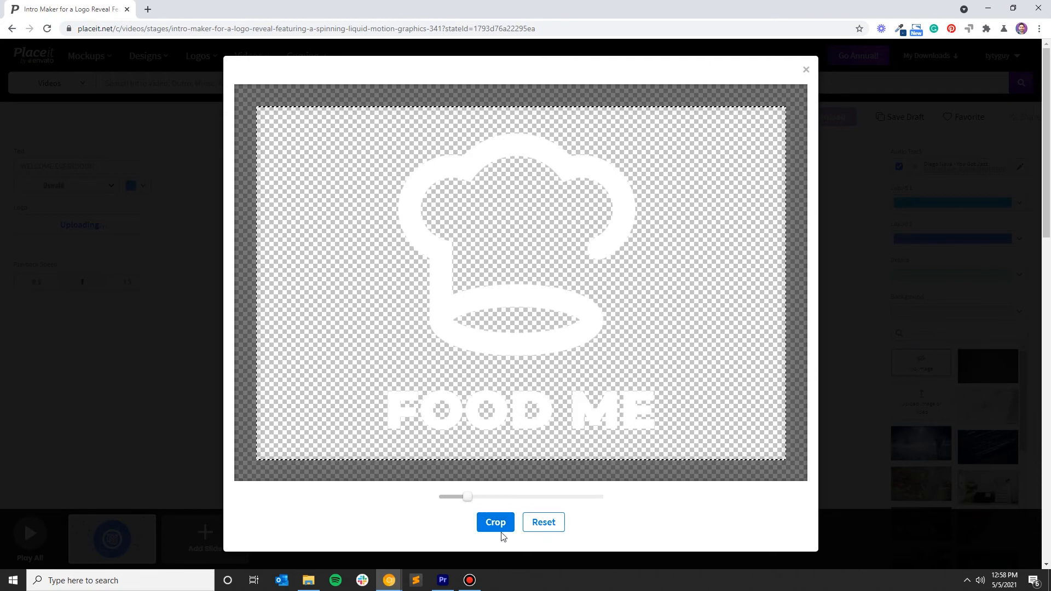
Crop and apply the FOOD ME logo into the intro's central circle
click(495, 522)
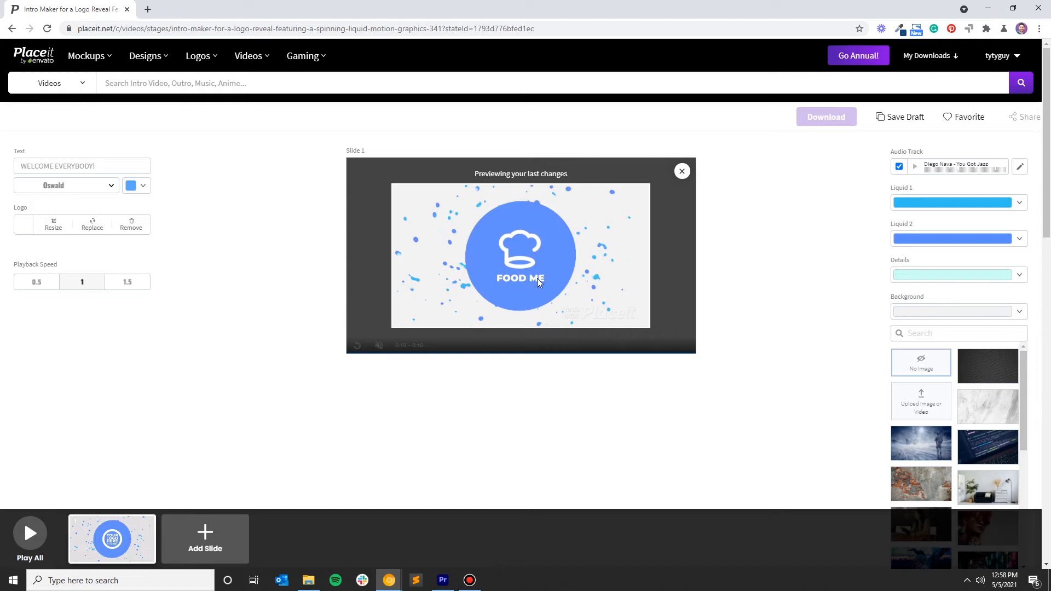
mouse_move(492, 251)
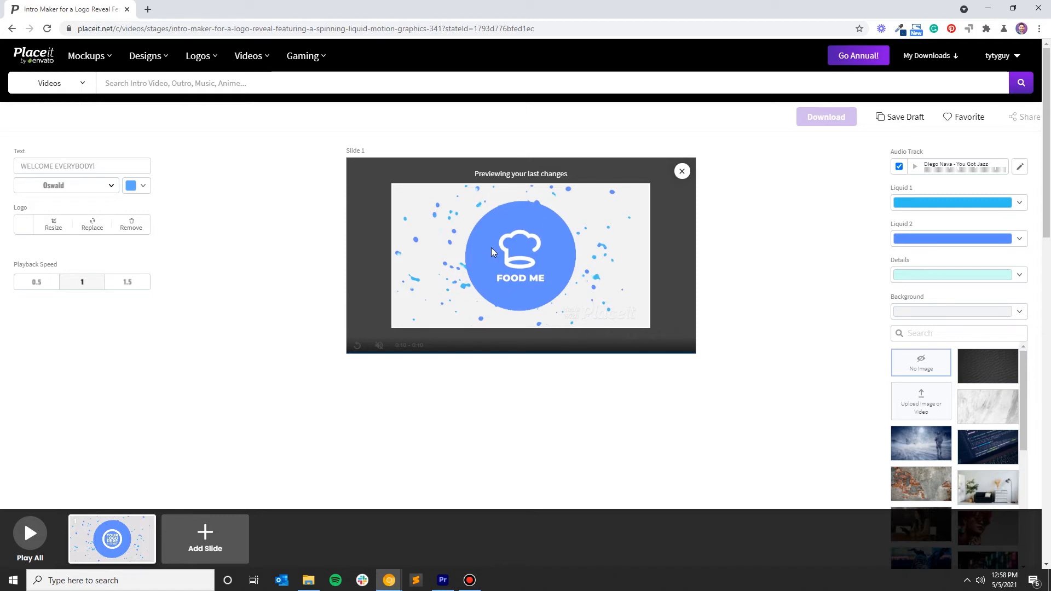
mouse_move(793, 226)
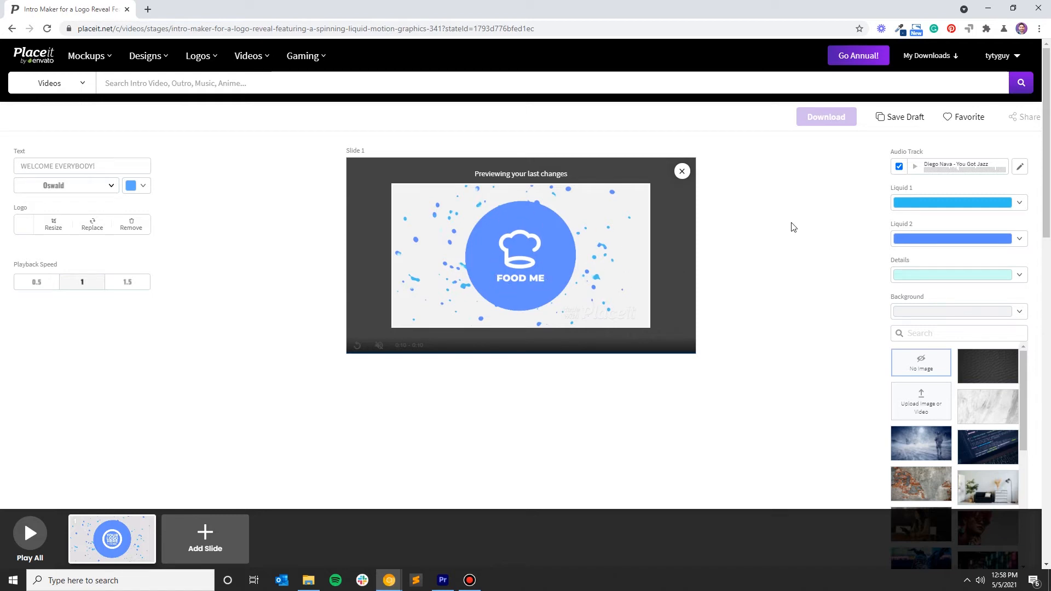
mouse_move(979, 214)
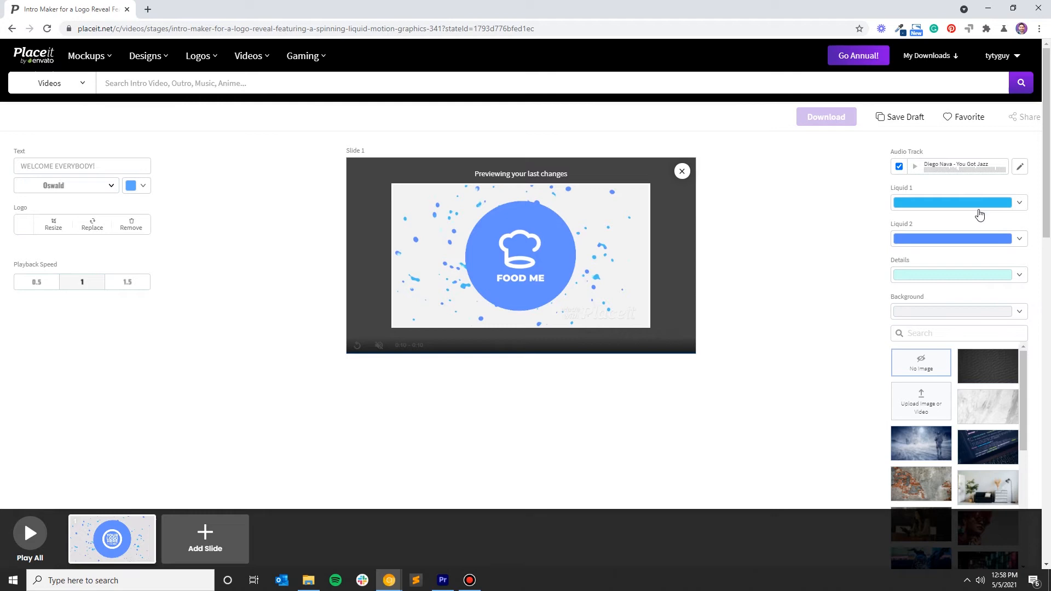
mouse_move(964, 204)
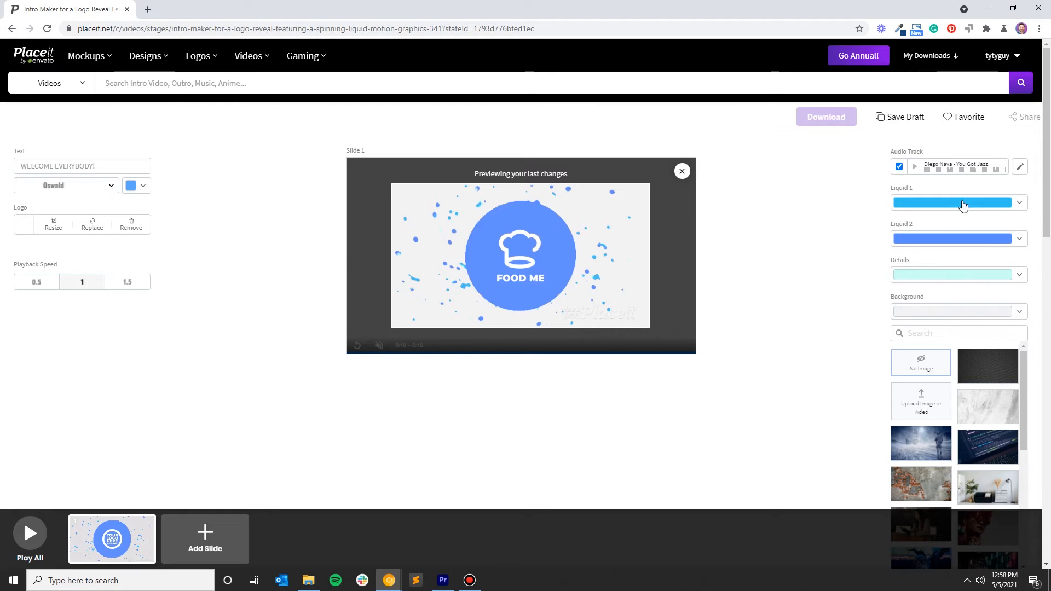
Set Liquid 1 to an orange swatch and Liquid 2 to dark orange #C03712
click(959, 202)
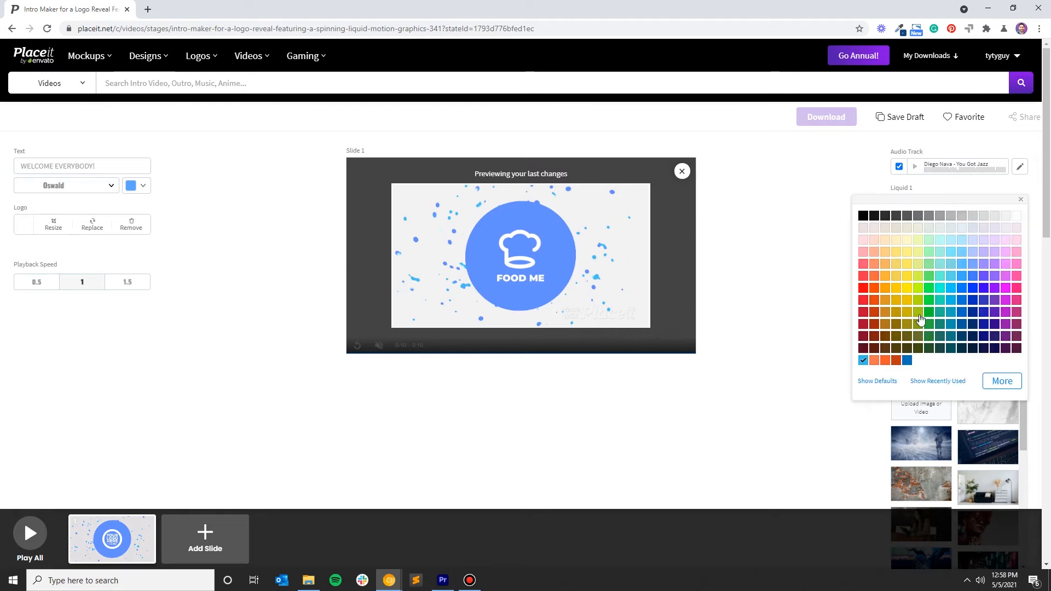
mouse_move(864, 300)
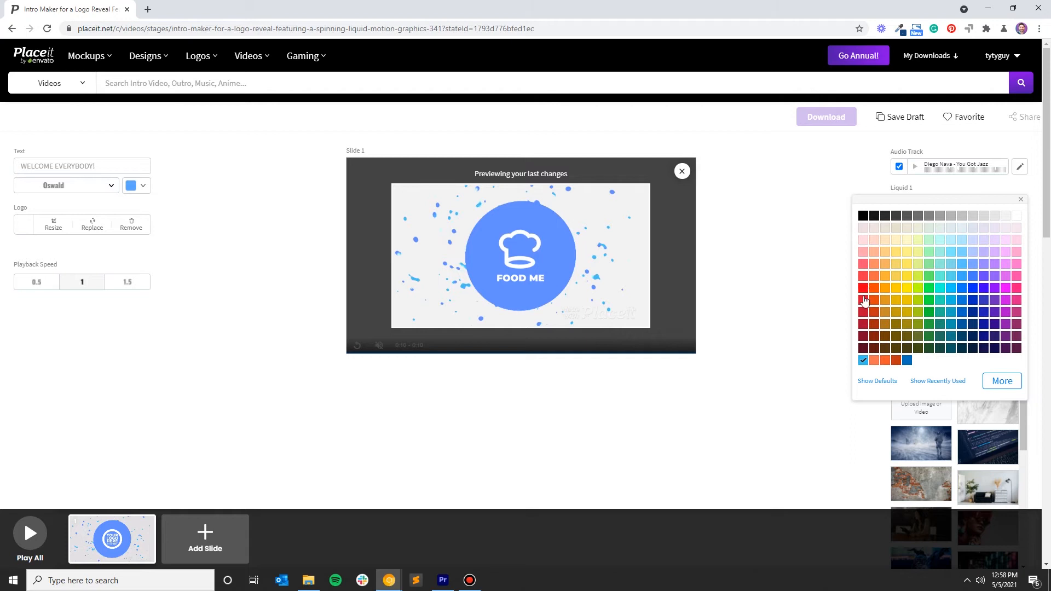
click(887, 361)
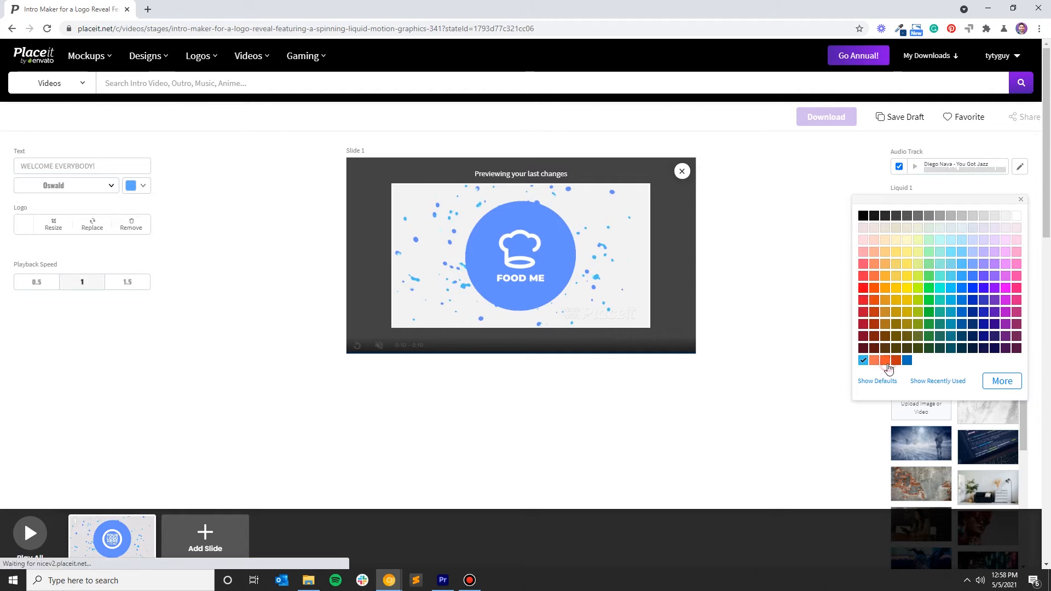
click(895, 361)
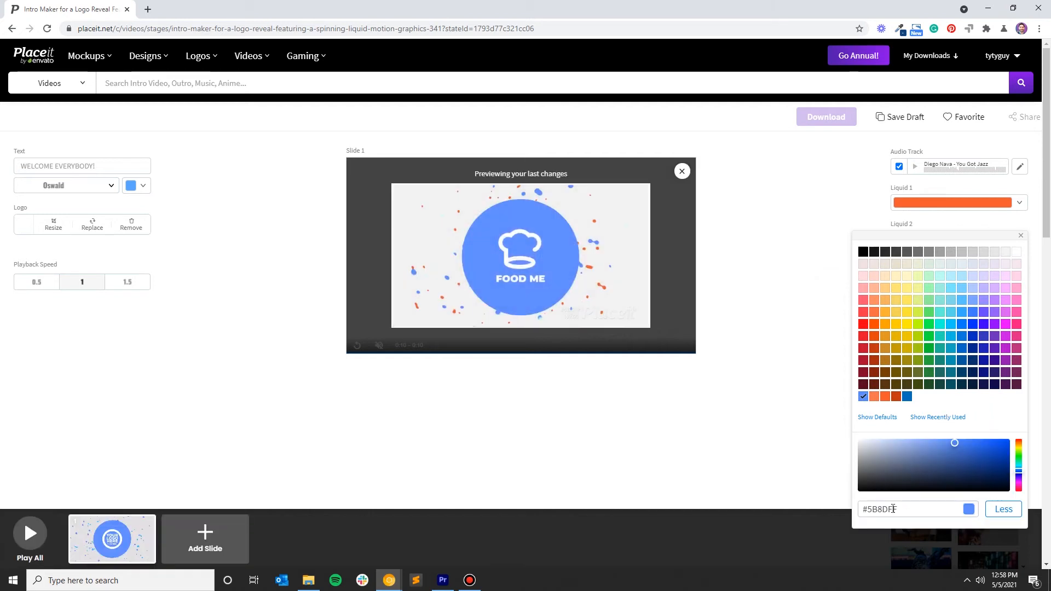
triple_click(912, 508)
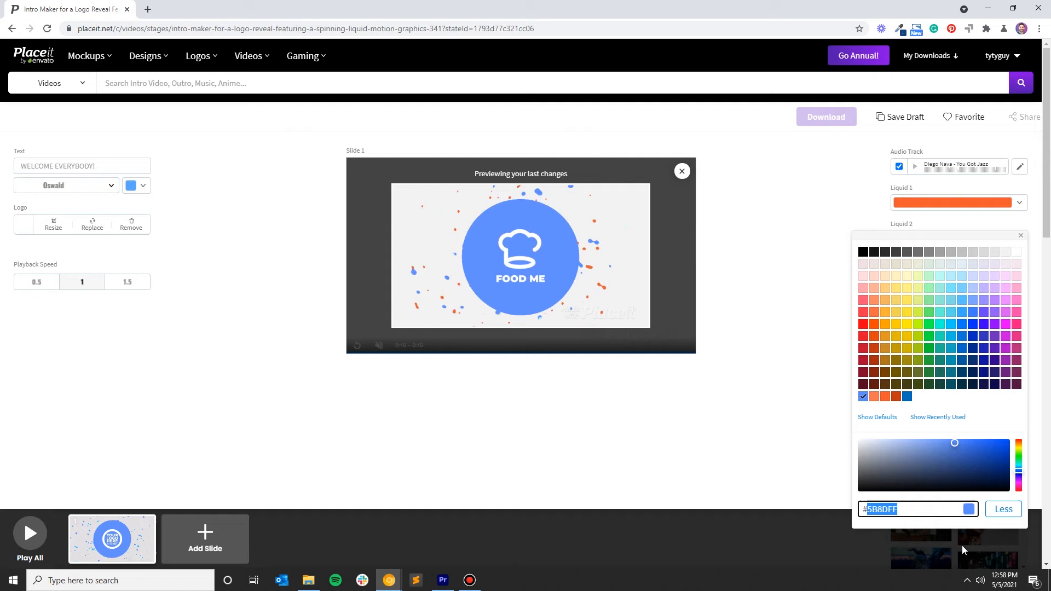
mouse_move(968, 453)
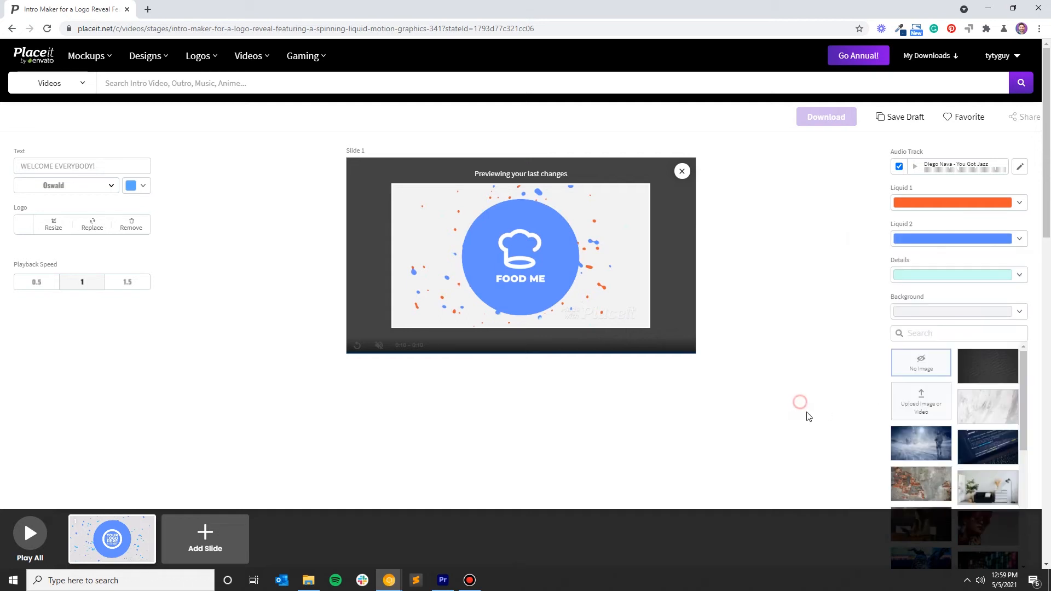
click(952, 239)
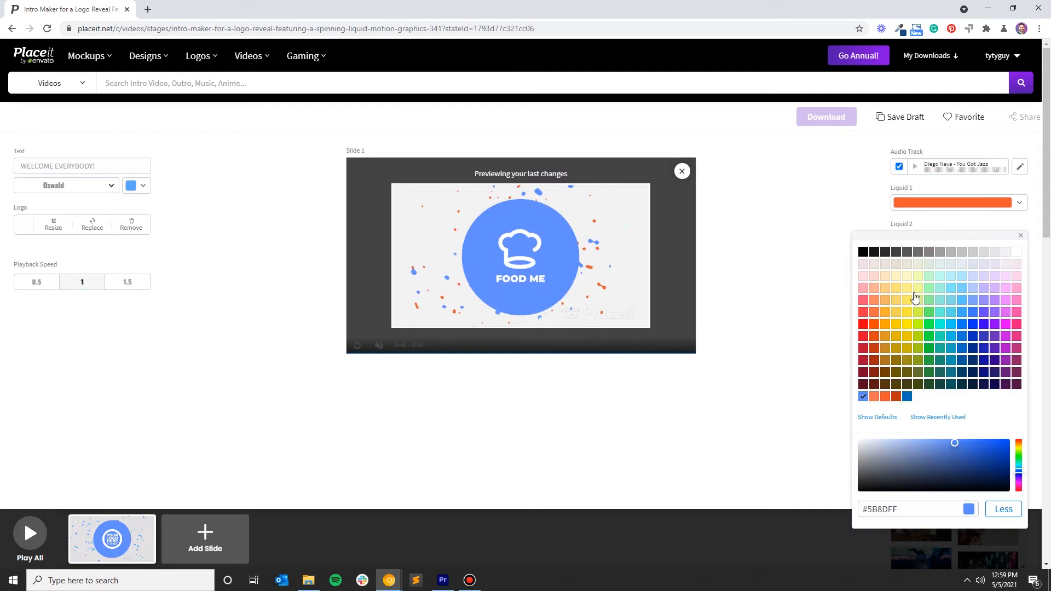
click(896, 397)
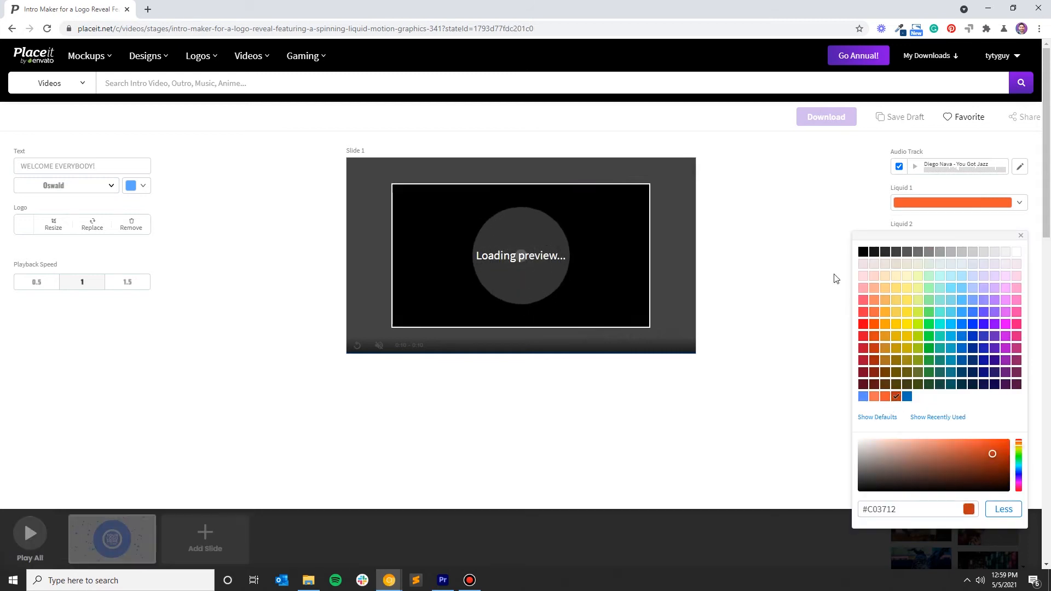
click(1003, 509)
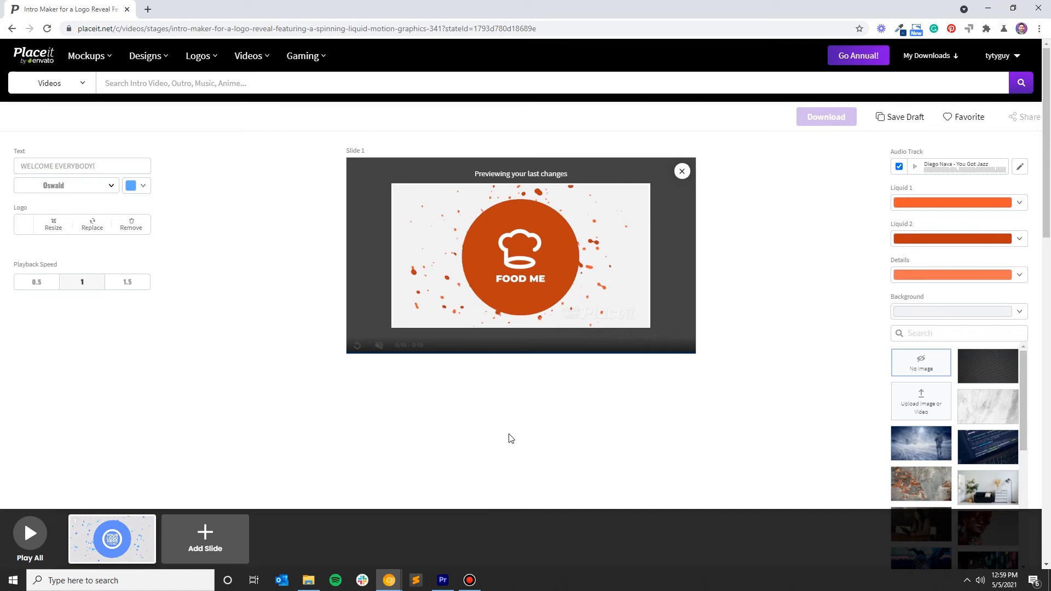
mouse_move(914, 381)
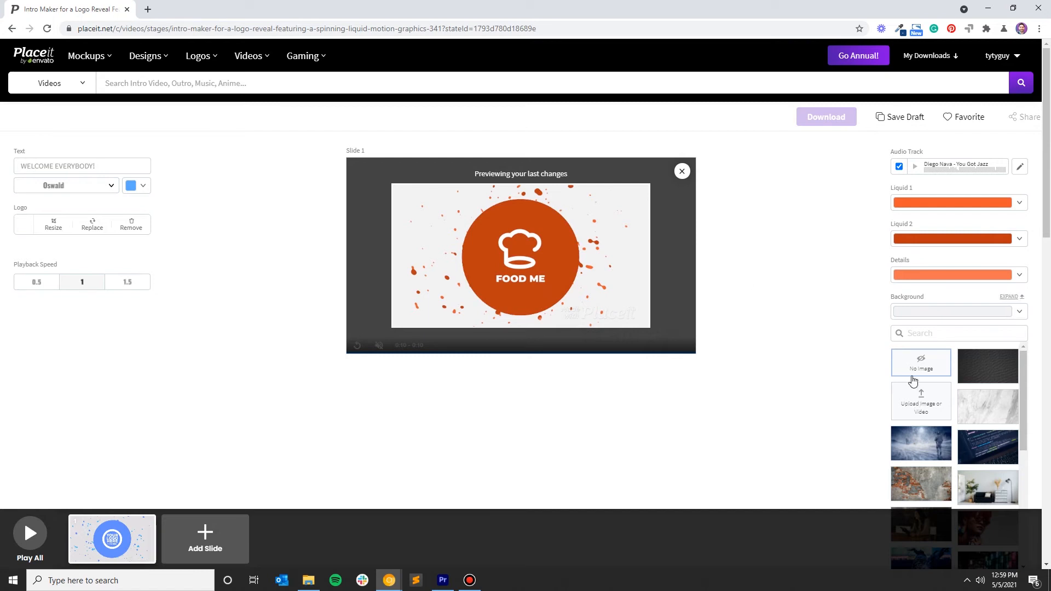
mouse_move(944, 441)
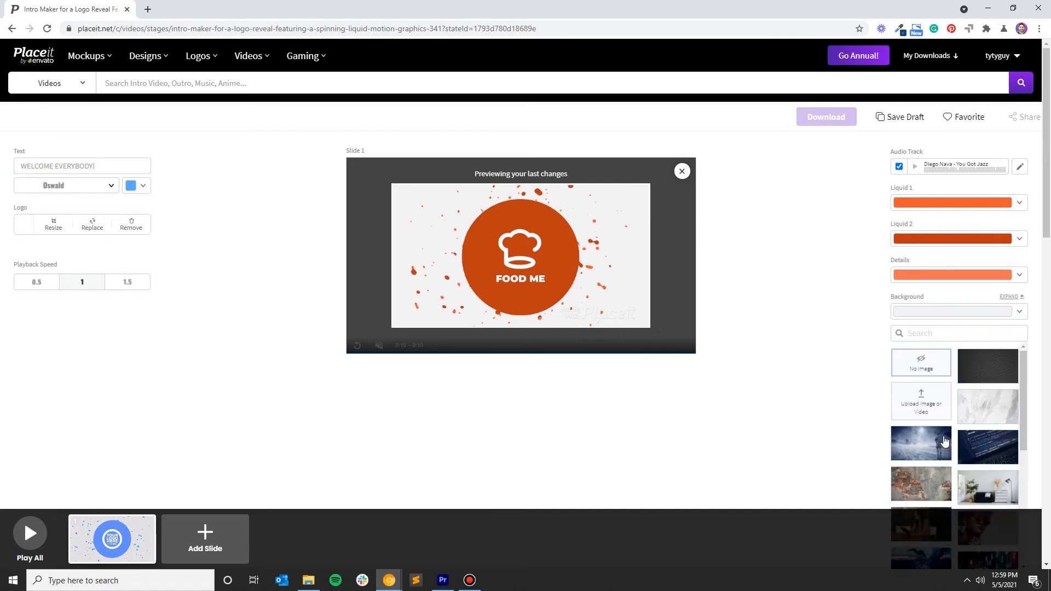
mouse_move(848, 381)
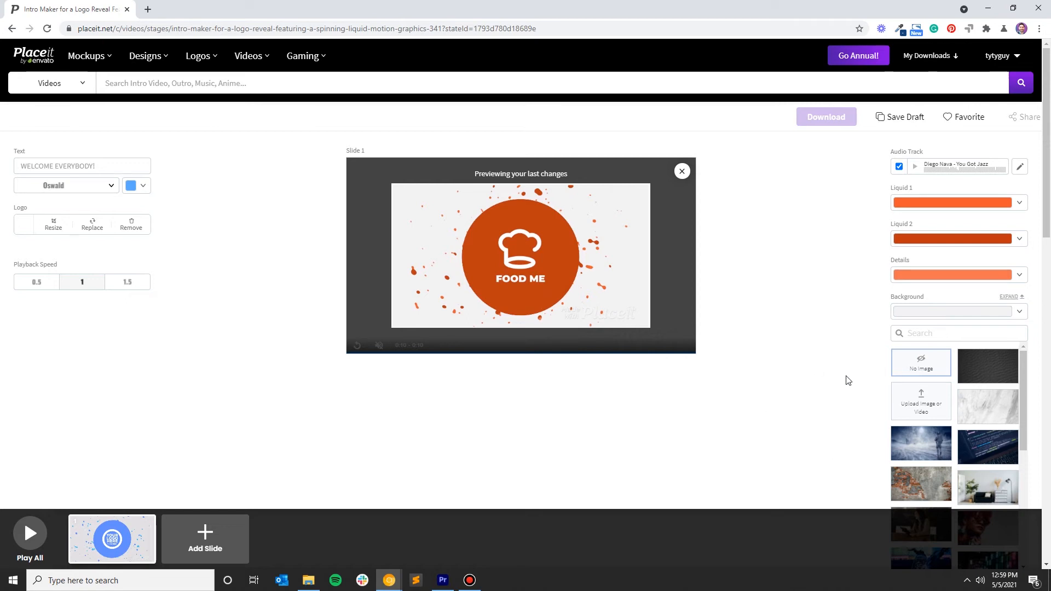
mouse_move(911, 368)
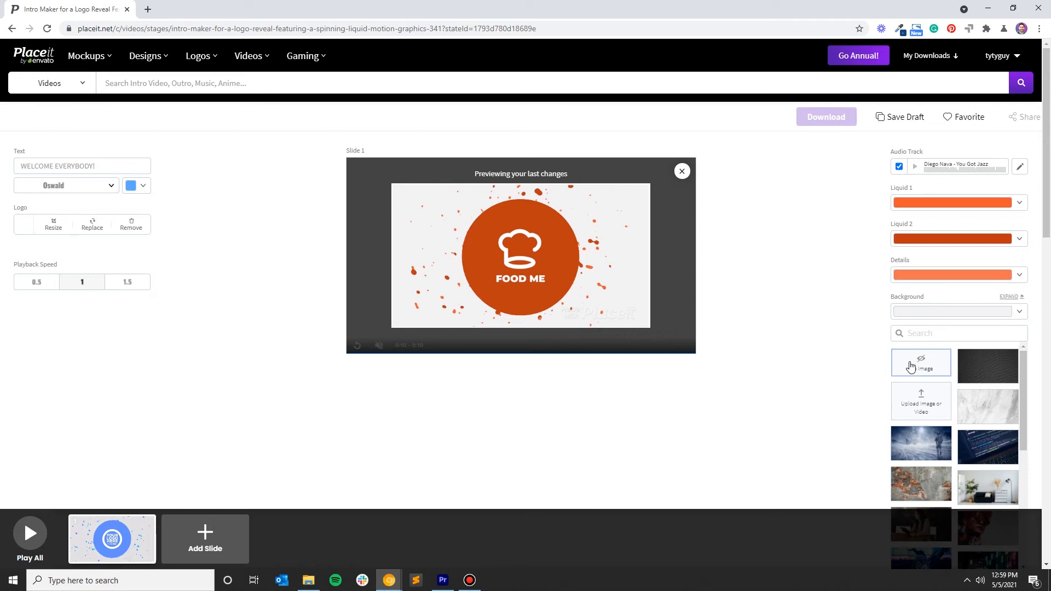
Choose the purple plasma-ball image from the Background thumbnails
scroll(down, 3)
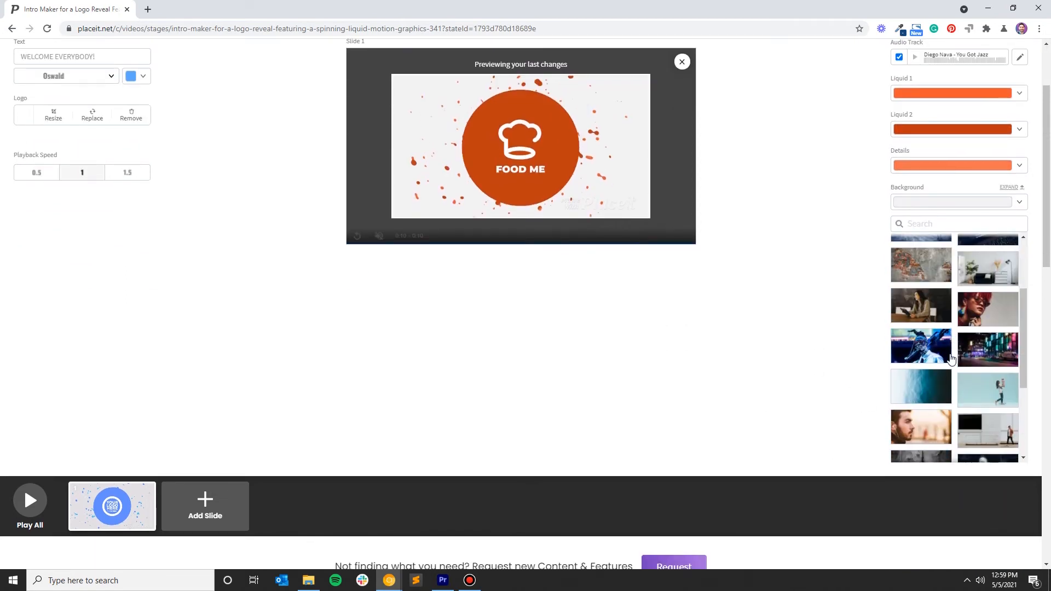
scroll(down, 3)
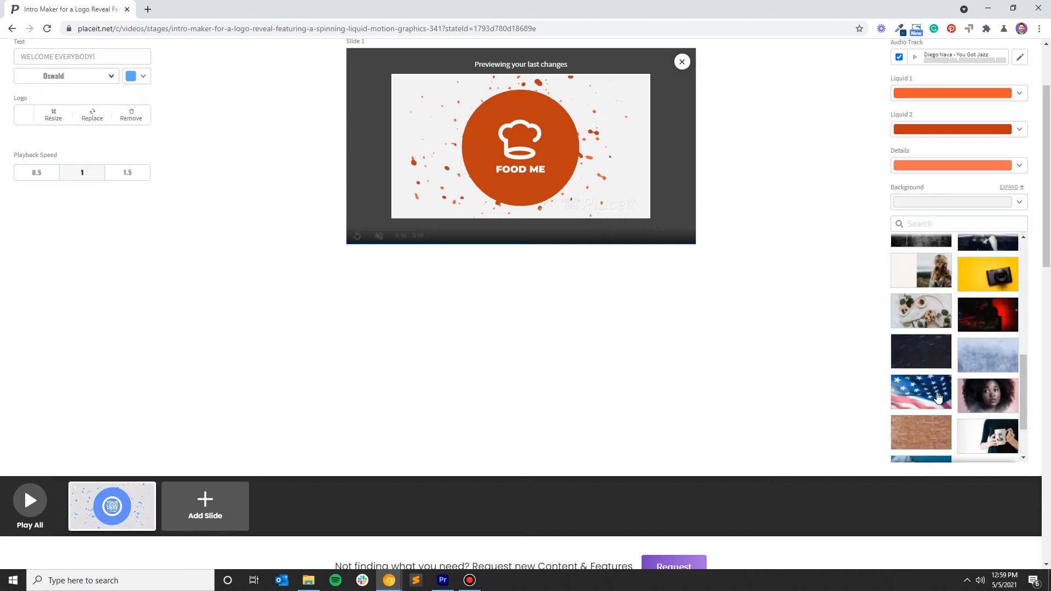
scroll(down, 3)
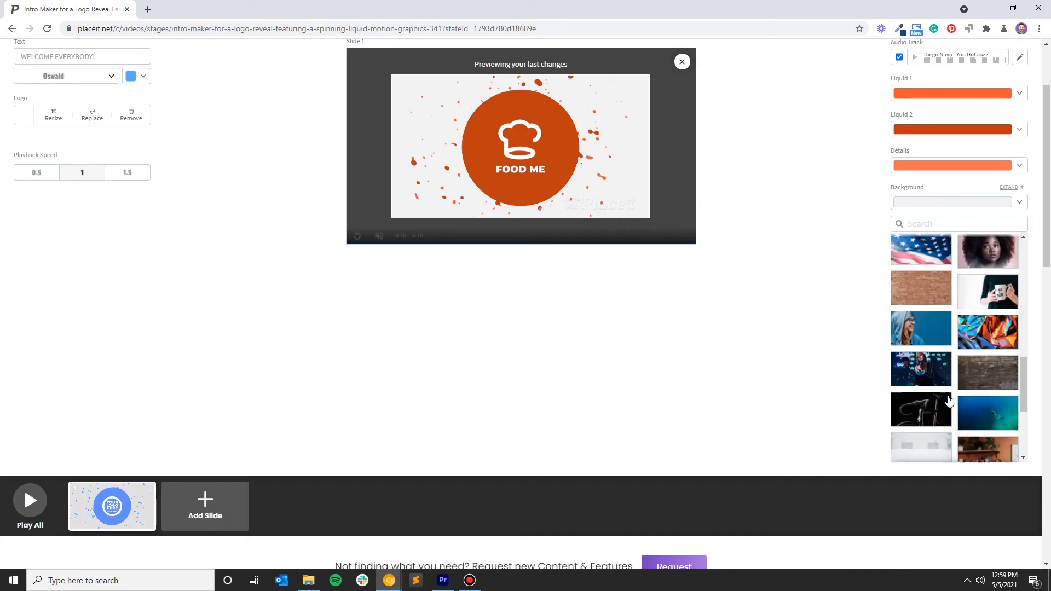
scroll(down, 3)
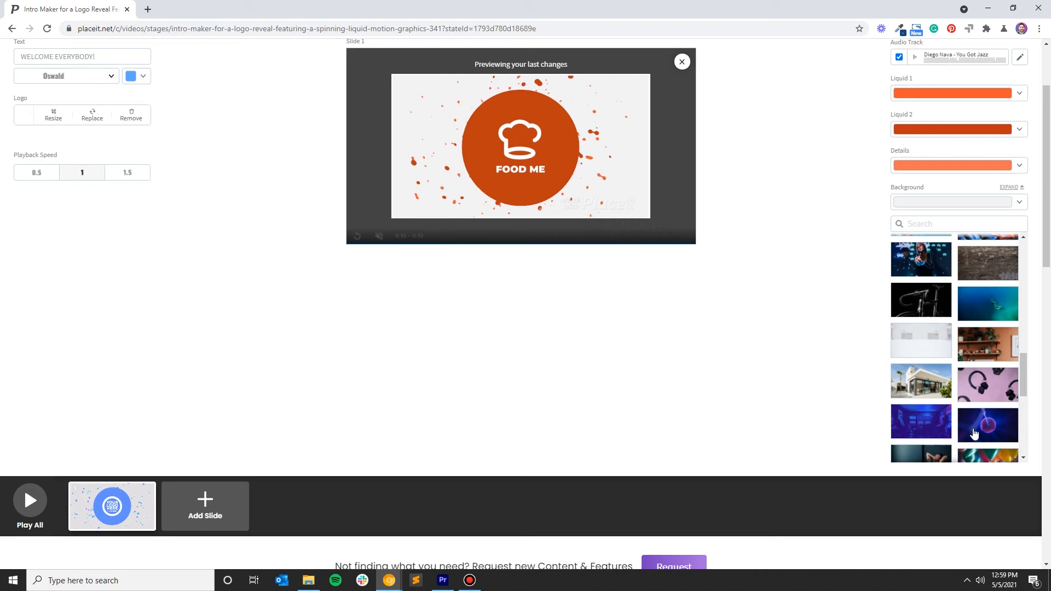
scroll(down, 3)
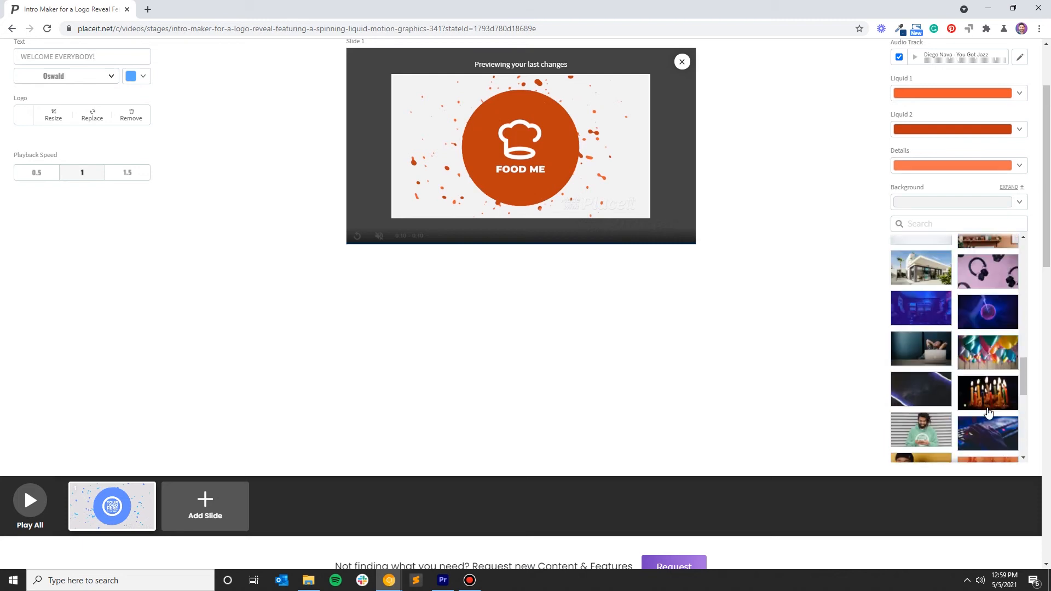
click(986, 317)
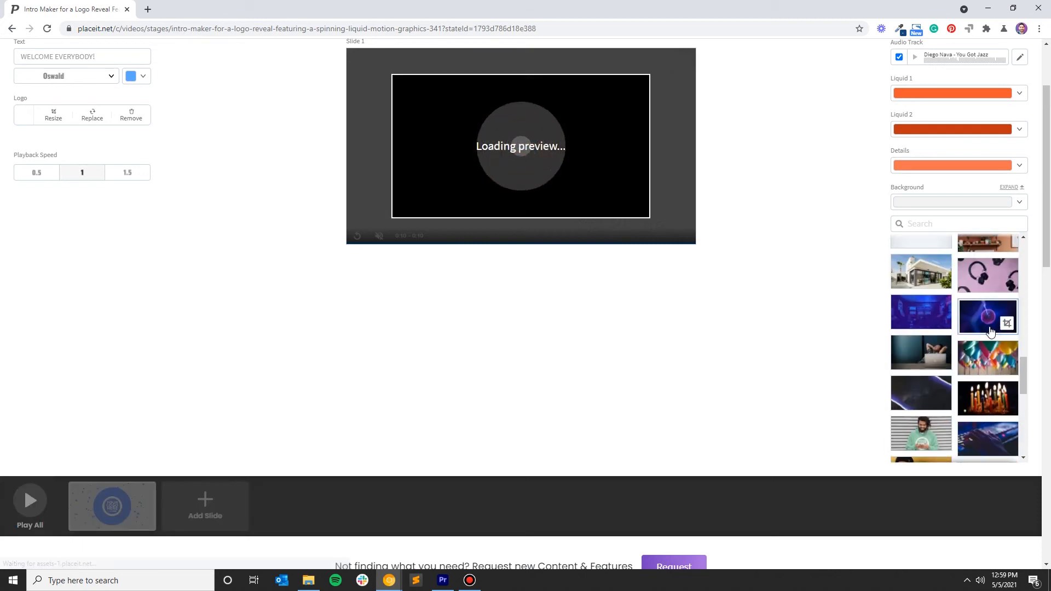
mouse_move(870, 415)
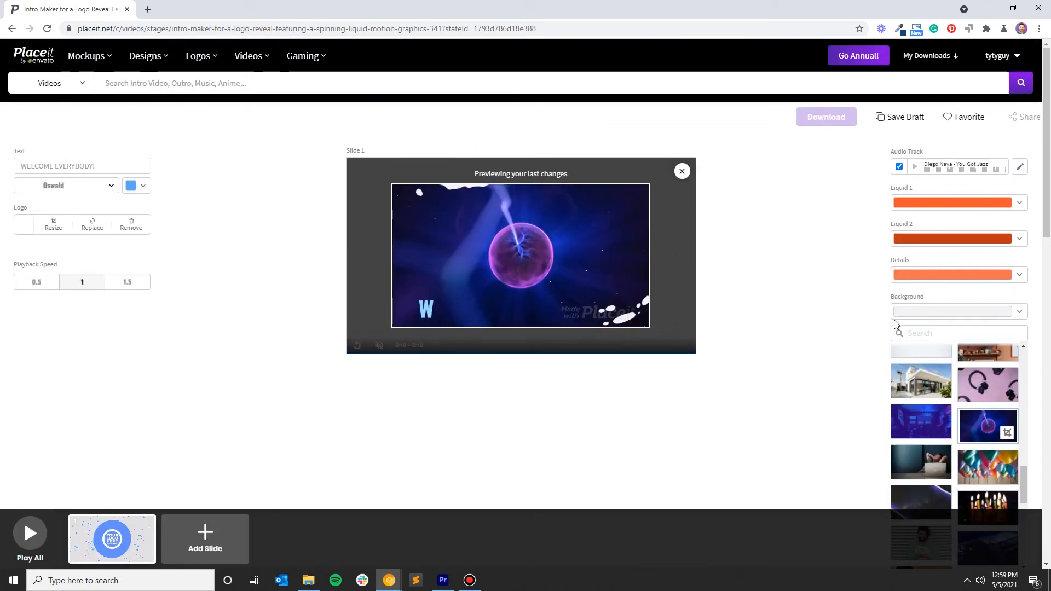
scroll(down, 3)
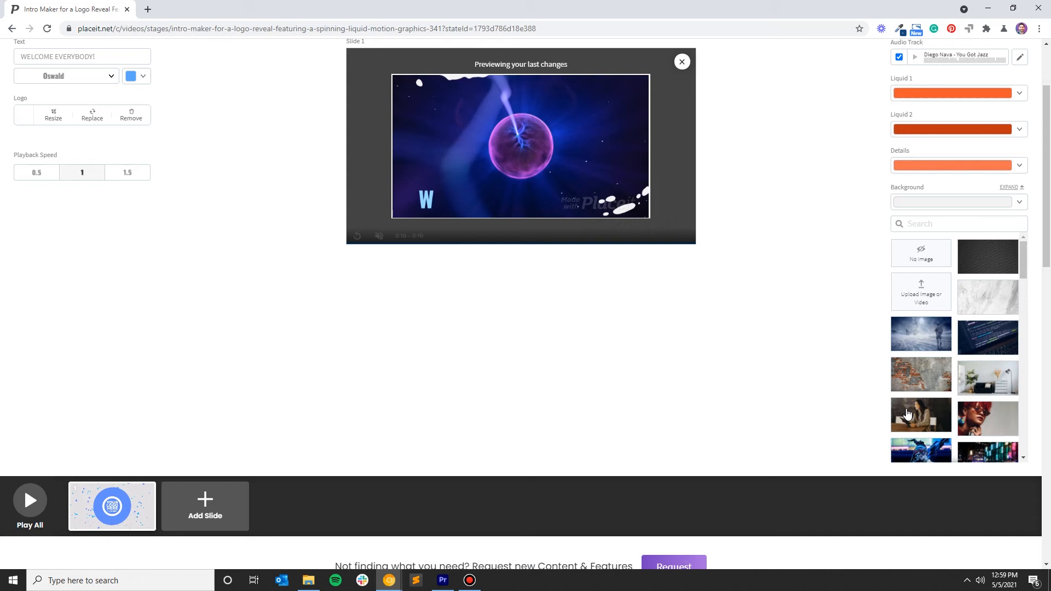
mouse_move(936, 301)
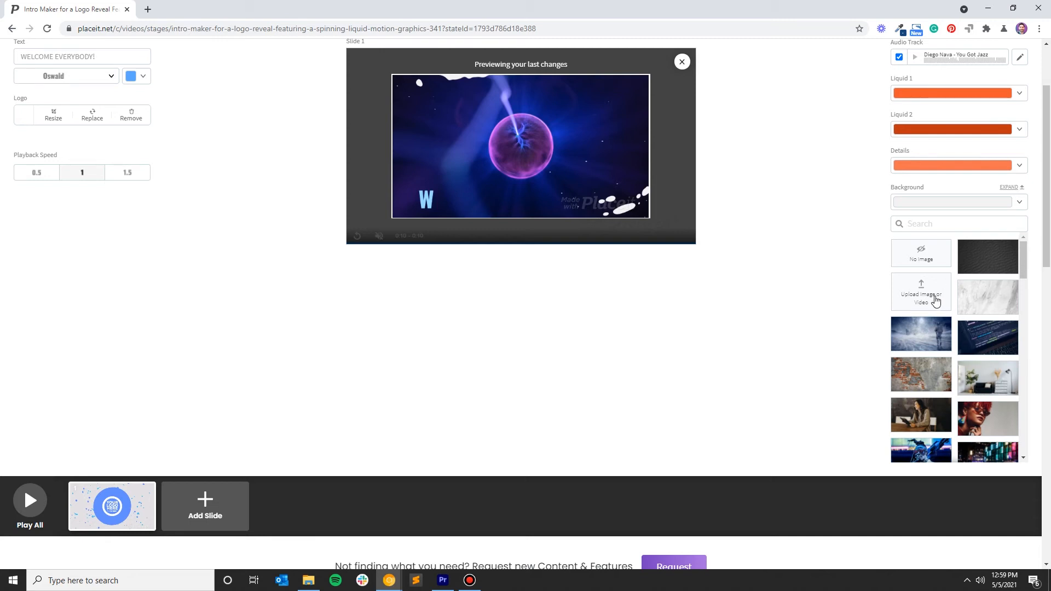
mouse_move(935, 308)
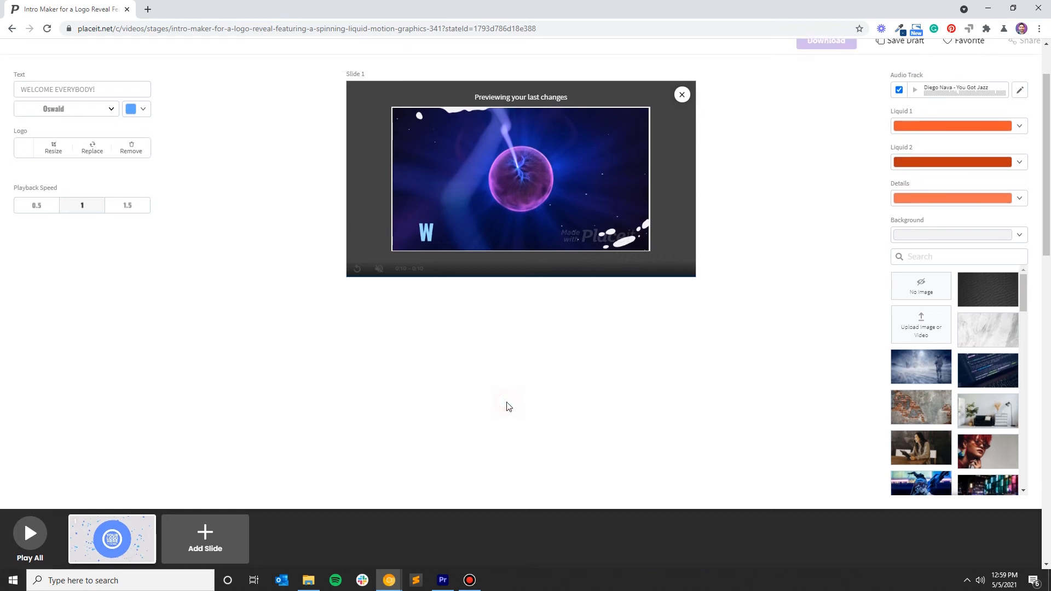
Play the whole finished intro with Play All
scroll(down, 3)
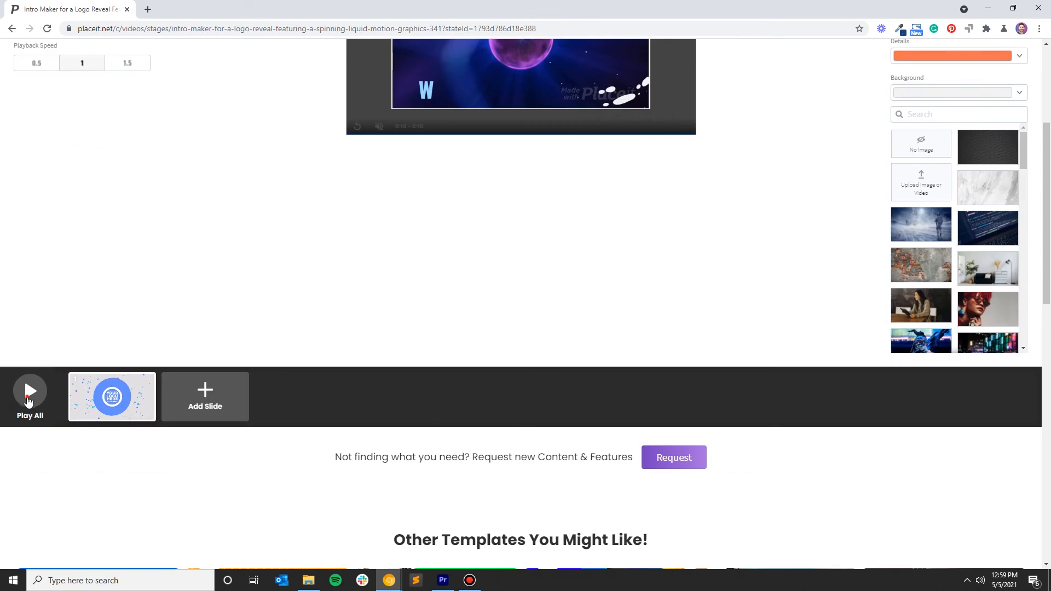
click(29, 391)
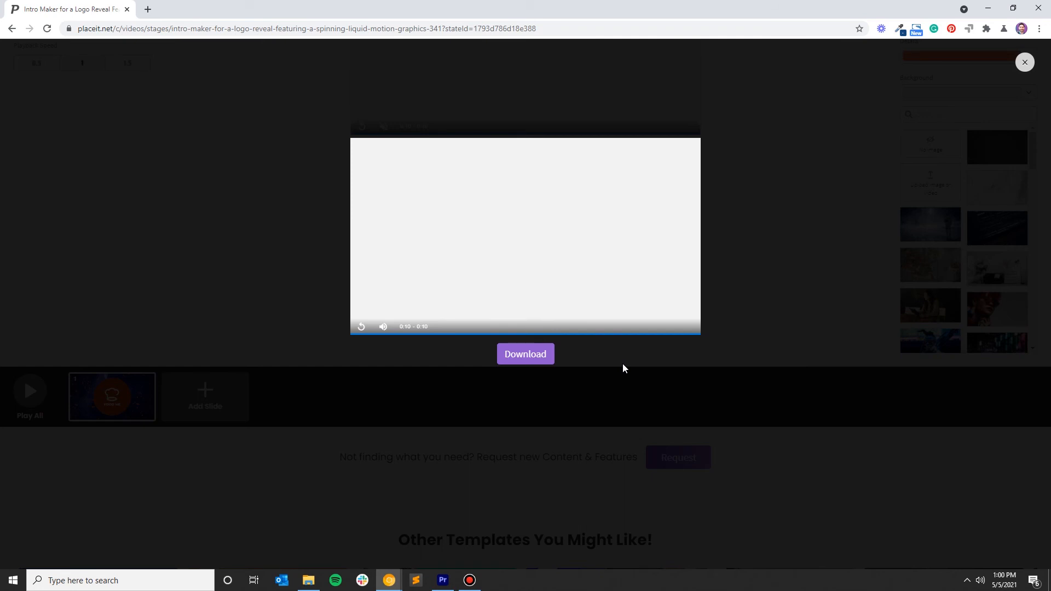
mouse_move(361, 327)
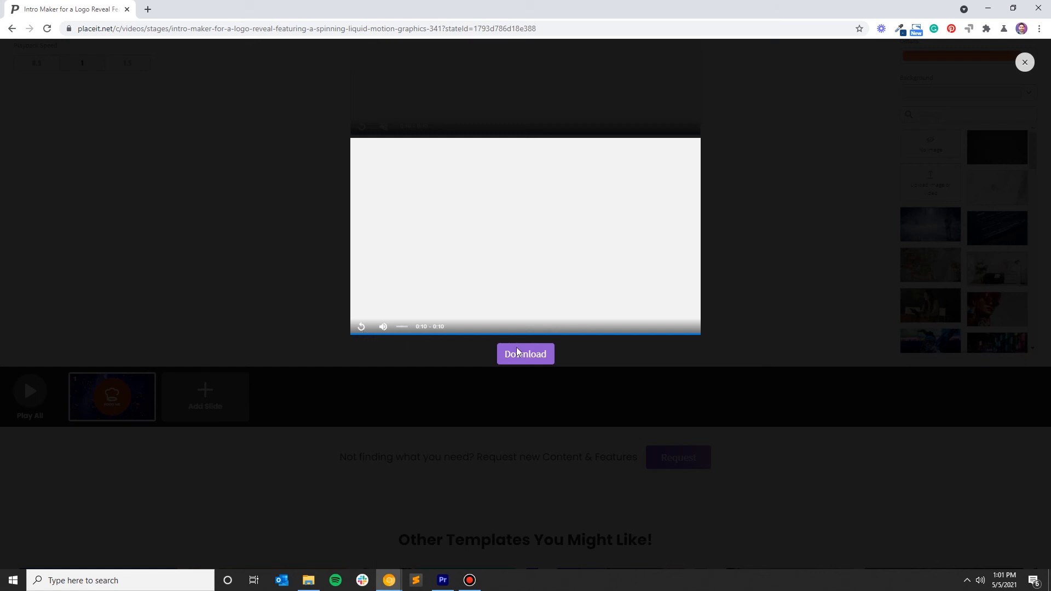
Render the intro and download the processed MP4 from My Downloads
click(1024, 62)
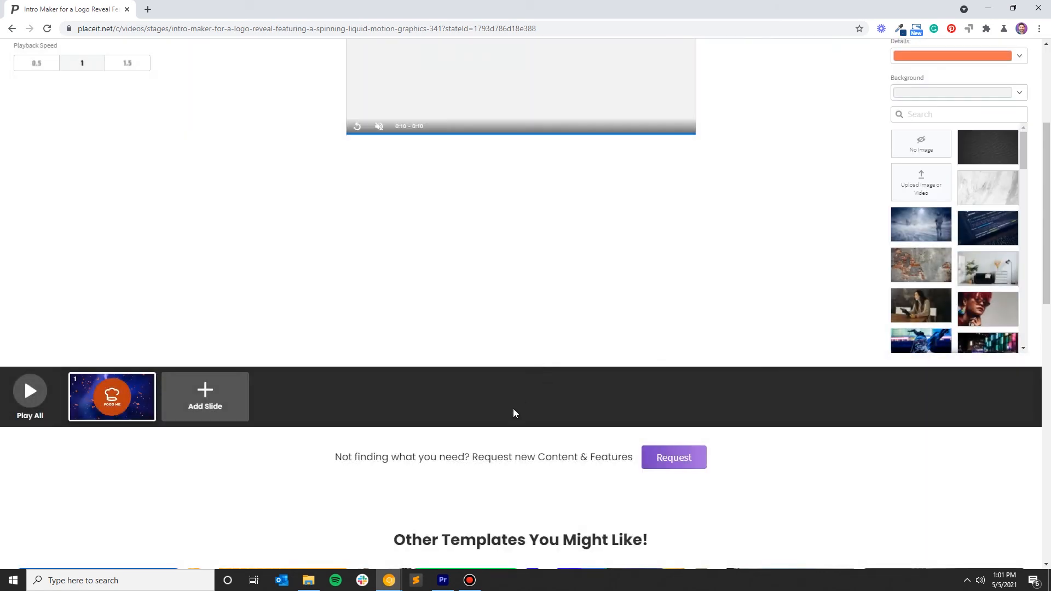
mouse_move(637, 340)
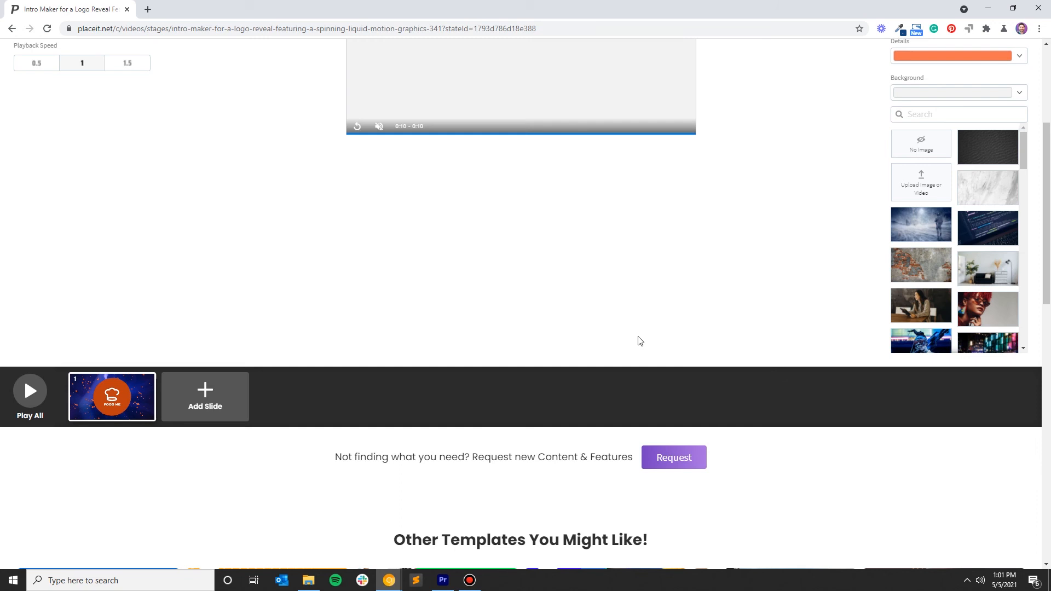
click(928, 54)
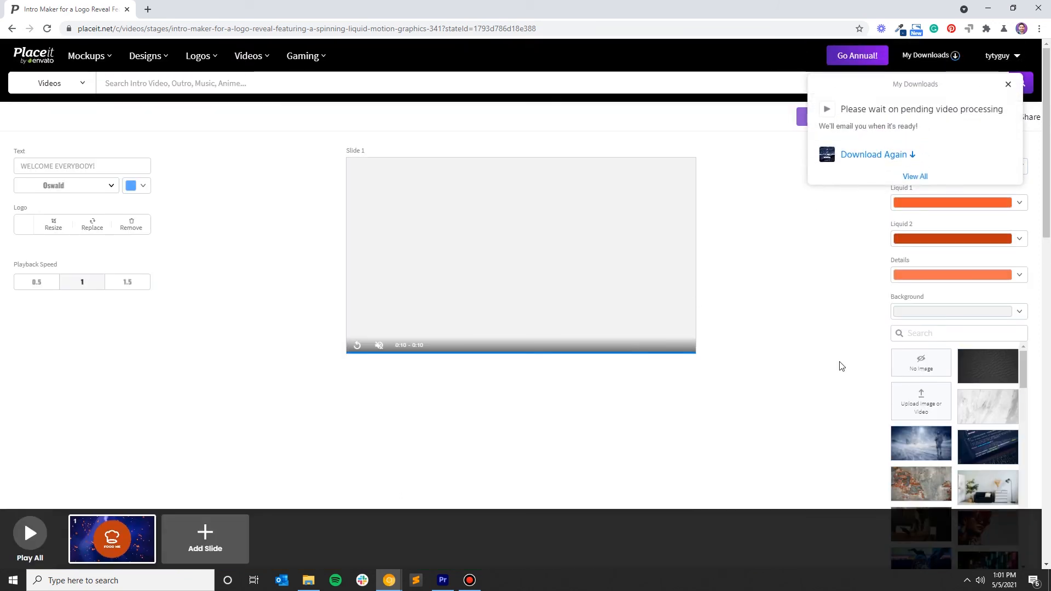
mouse_move(897, 126)
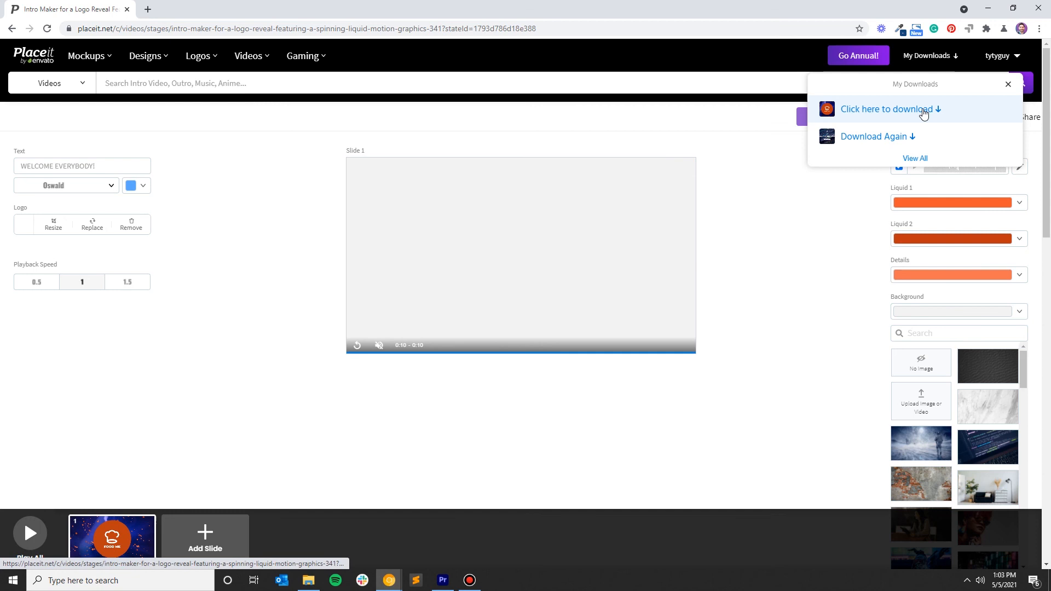
click(887, 109)
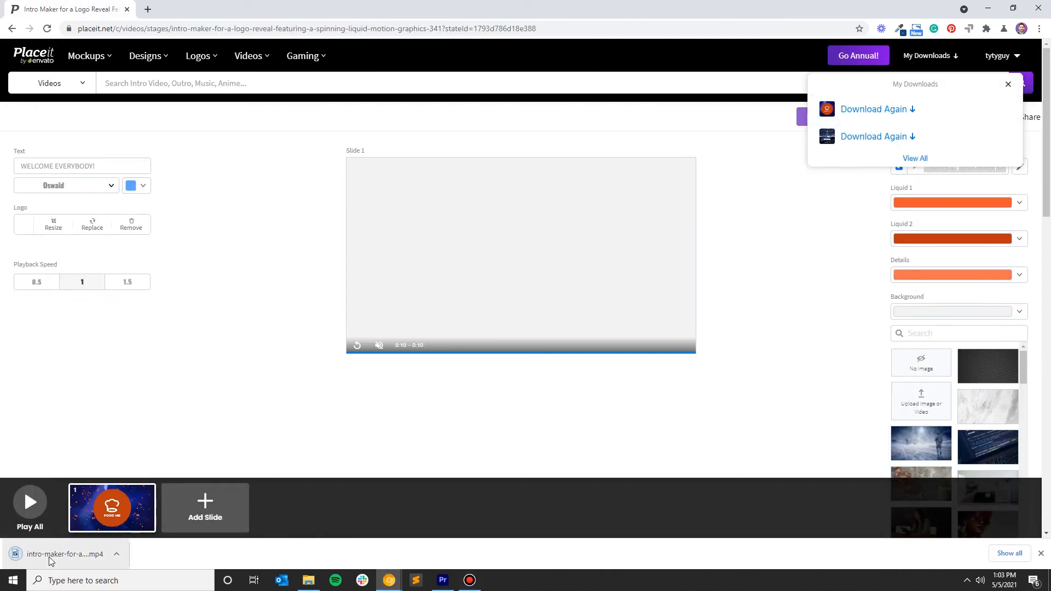
mouse_move(553, 540)
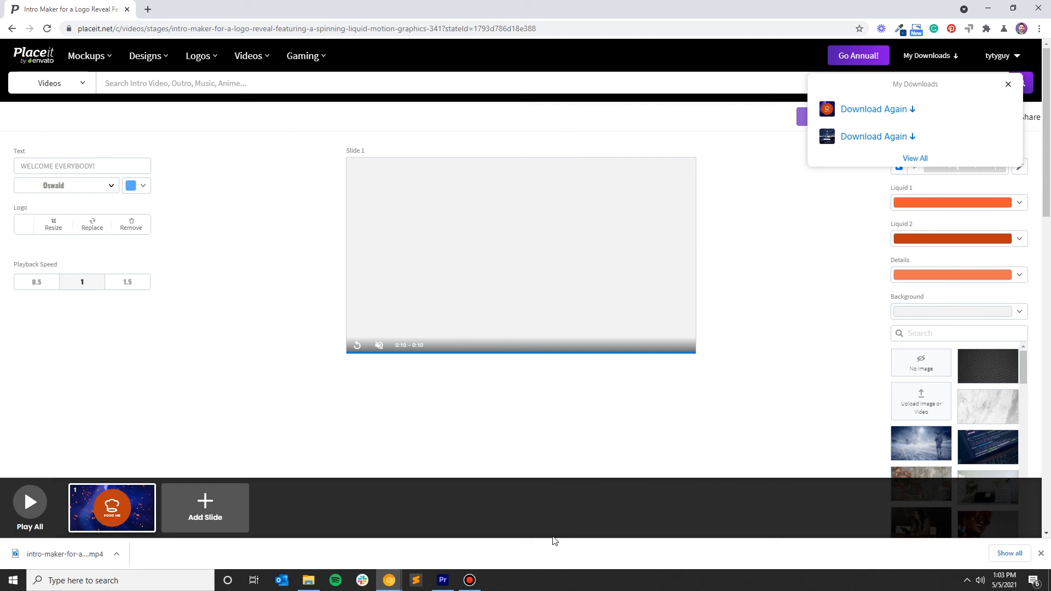
mouse_move(561, 531)
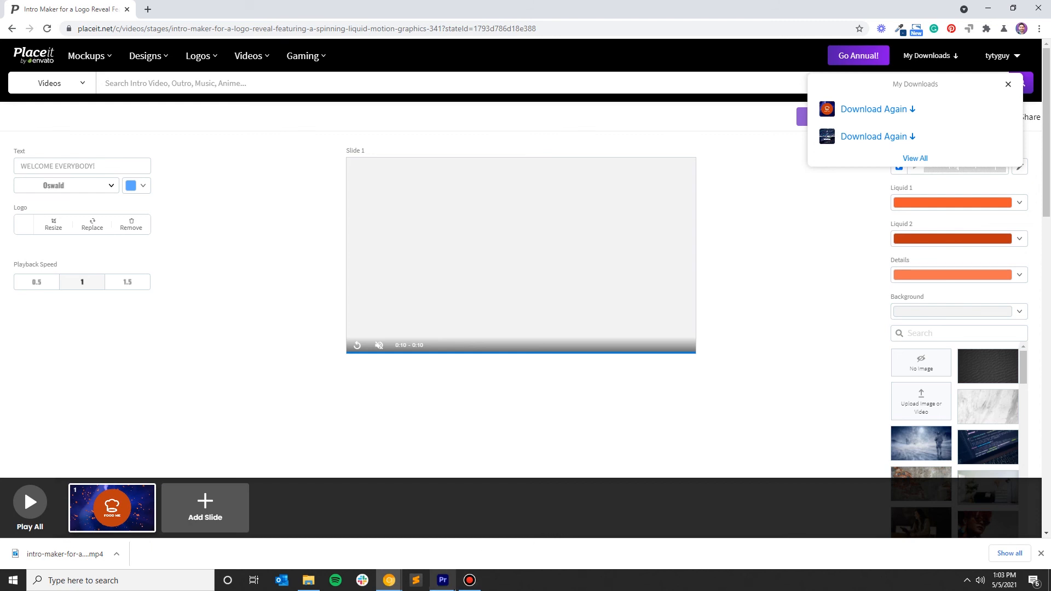
mouse_move(443, 581)
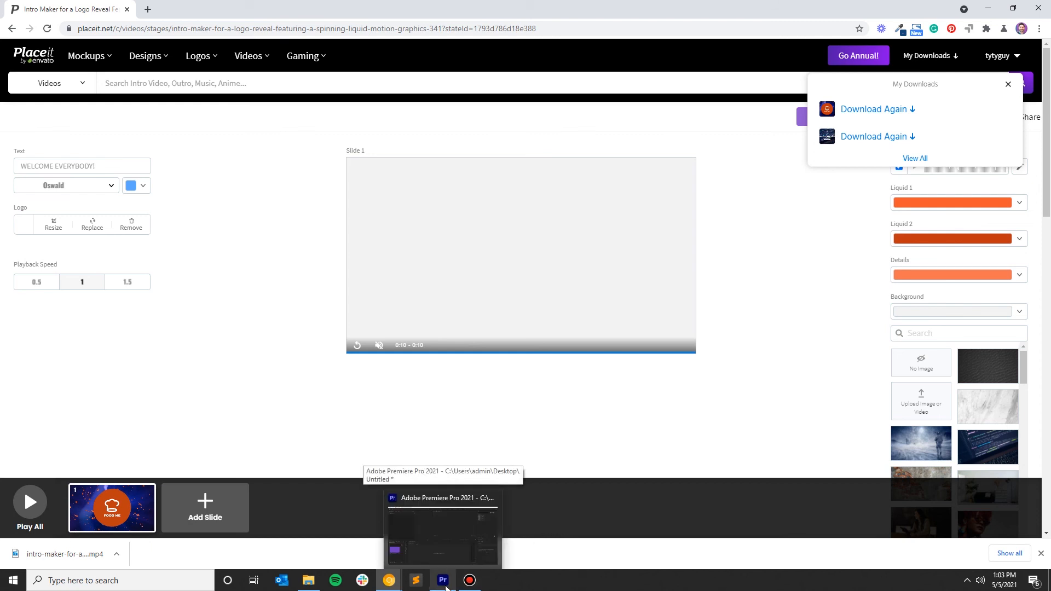
mouse_move(359, 5)
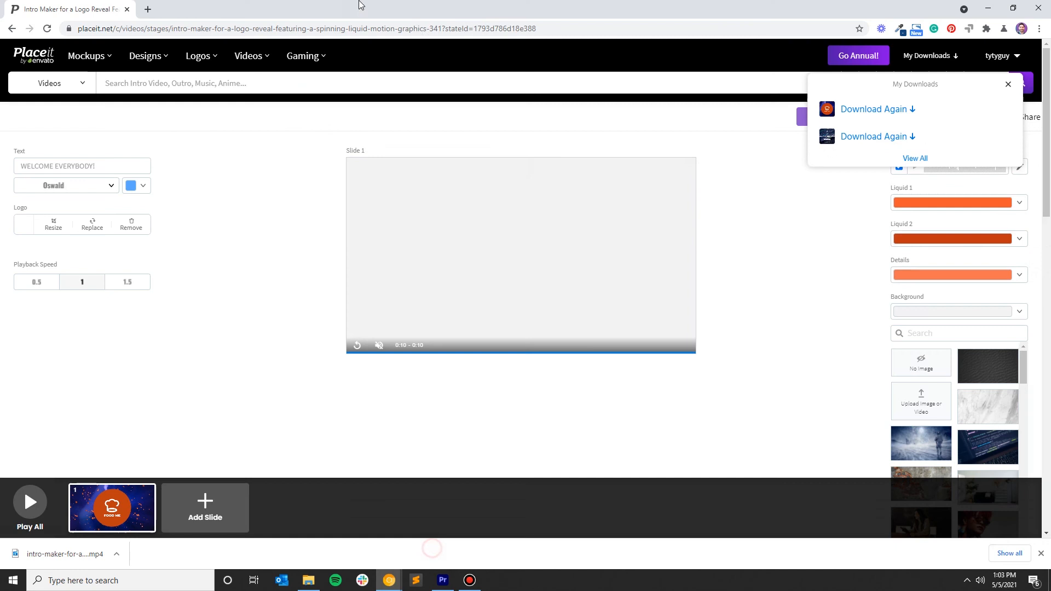
In Premiere Pro, play the FOOD ME intro in the Program Monitor, then stop
click(442, 580)
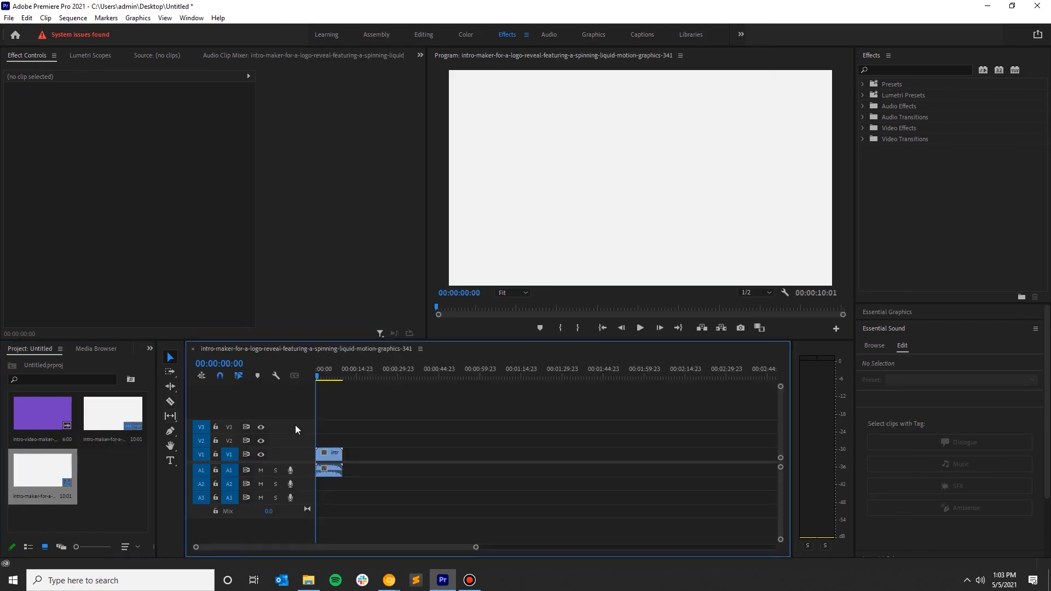
mouse_move(639, 328)
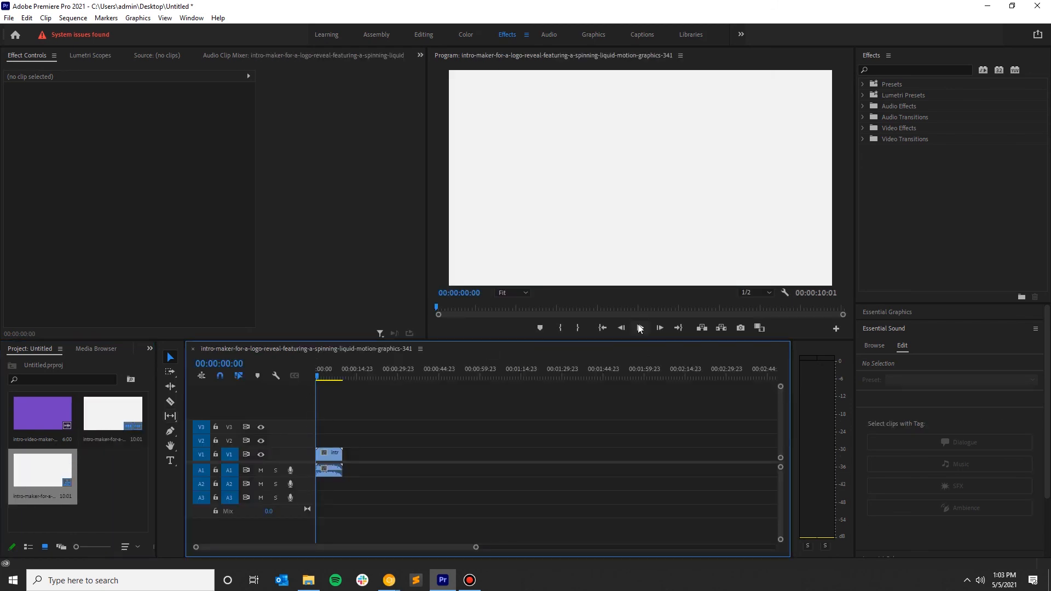
click(639, 328)
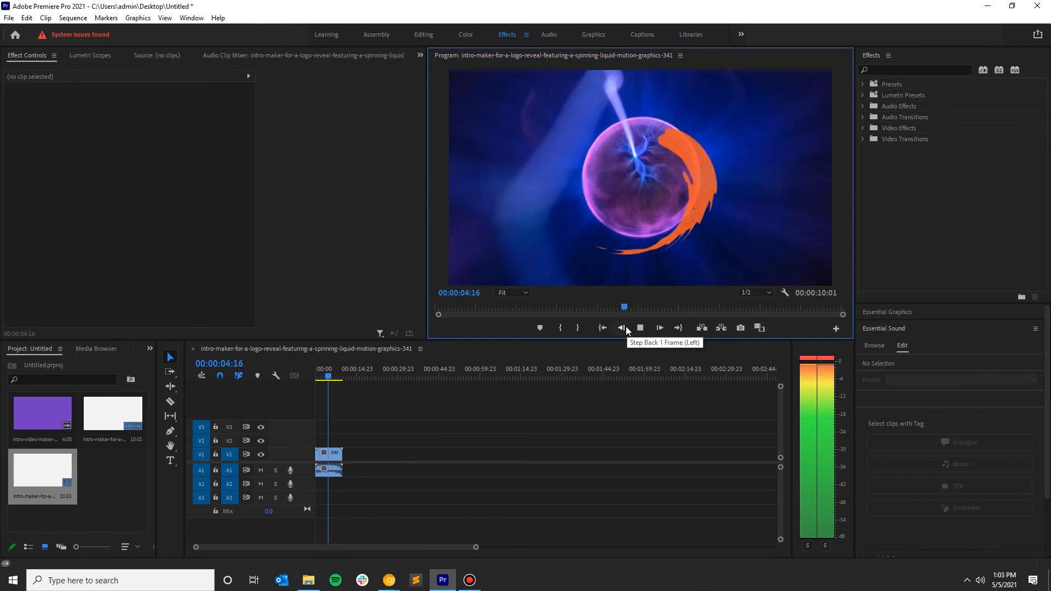
click(639, 328)
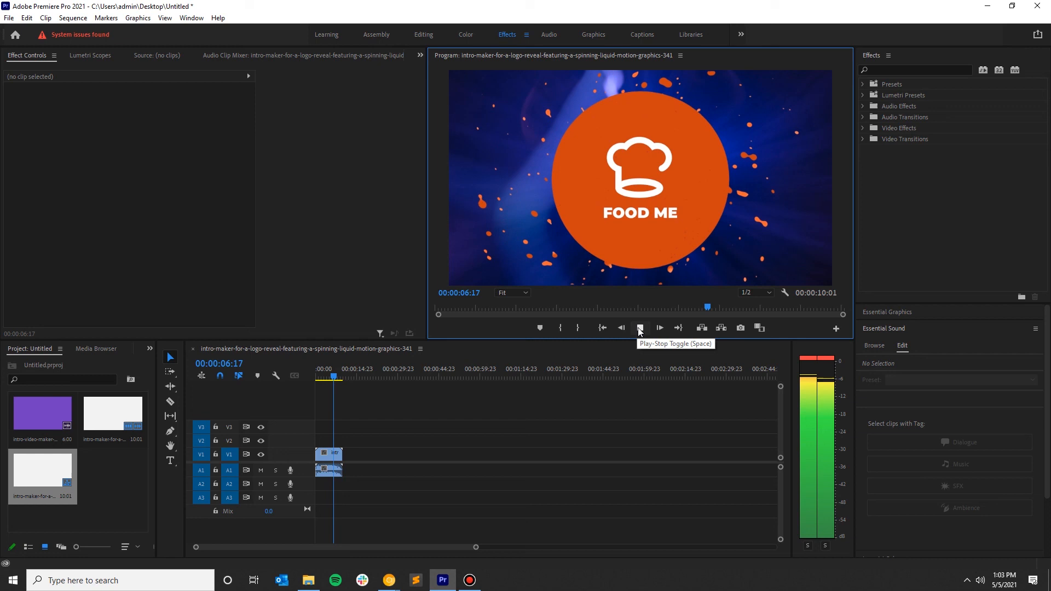
click(659, 328)
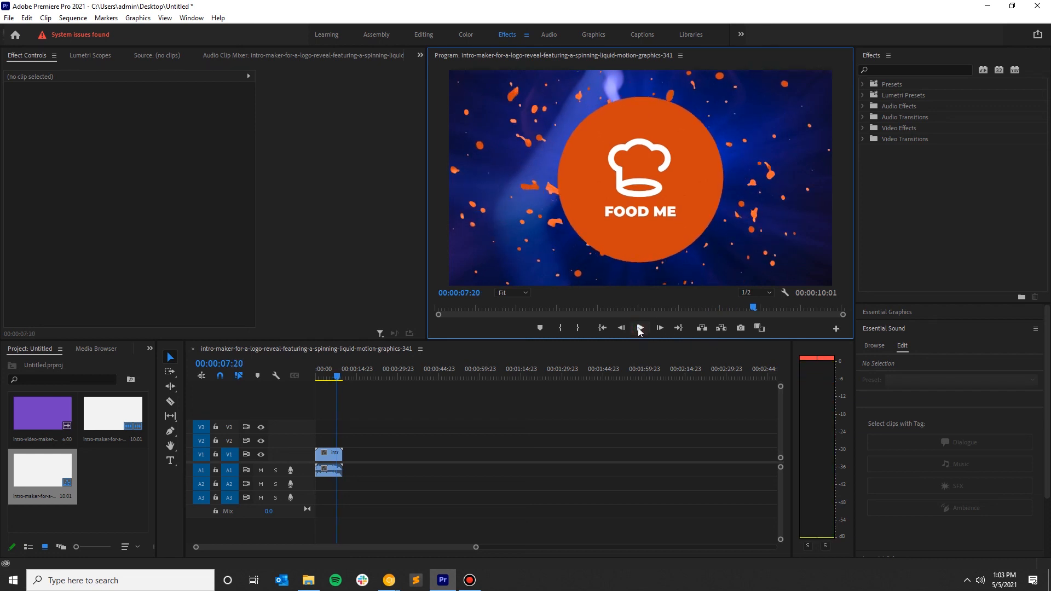